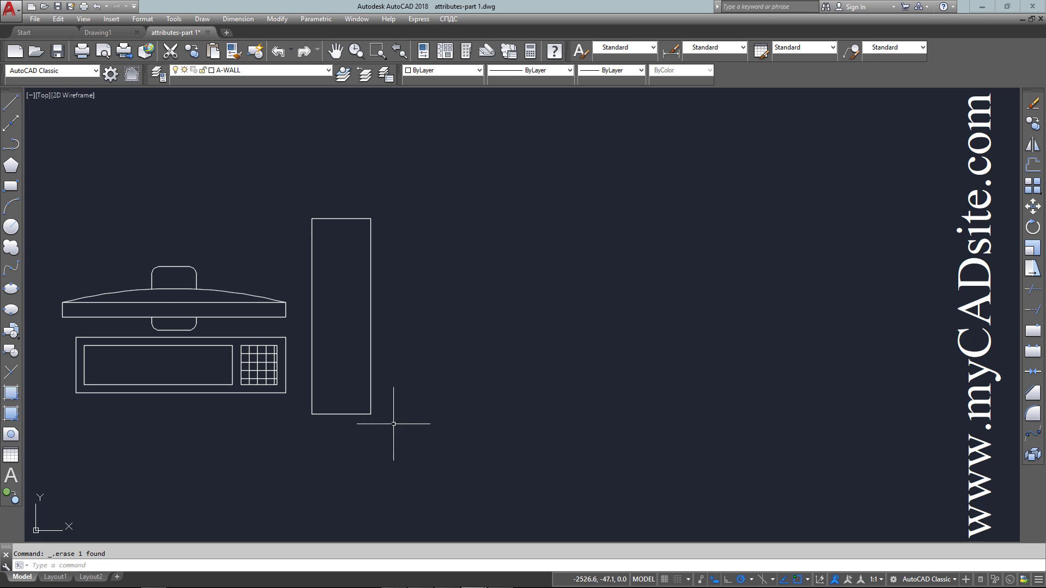
- Run ATTDEF beside the computer drawing to bring up the Attribute Definition dialog
left_click(173, 308)
type("ATT")
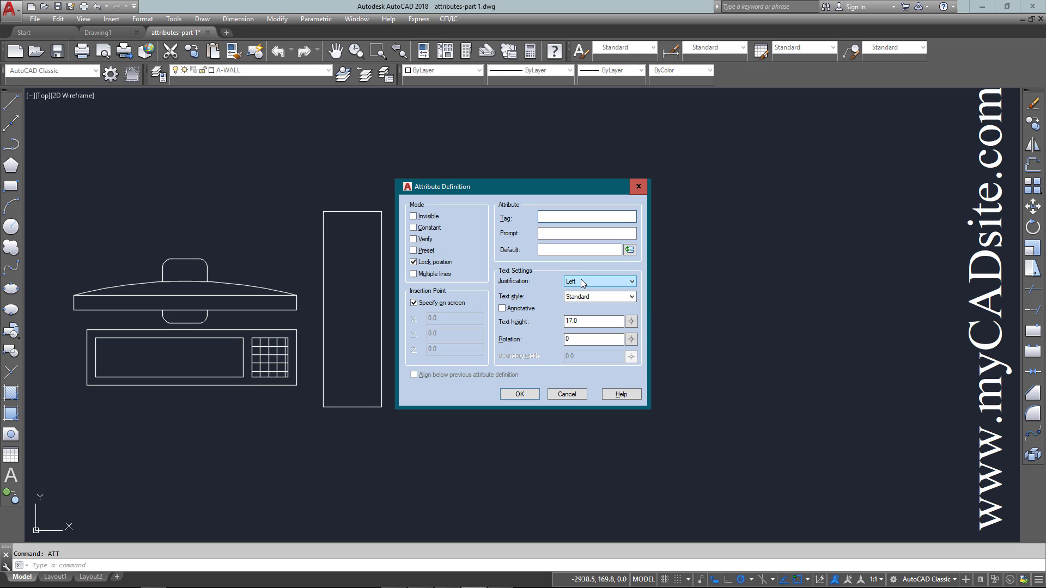
- Define tag CPU, prompt 'What is the CPU speed?', default X.XXGHz, text height 20
type("CPU")
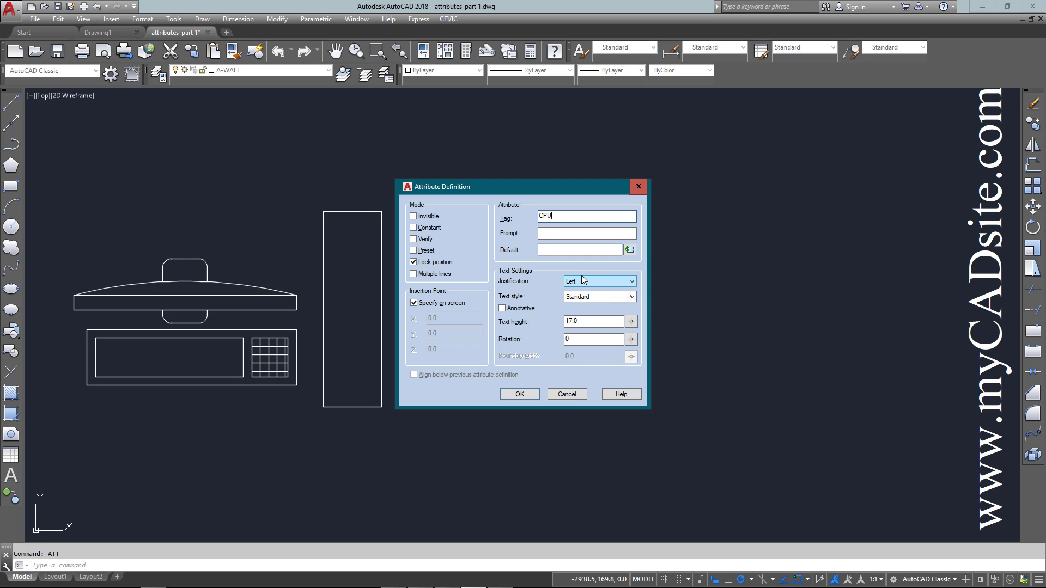
left_click(586, 232)
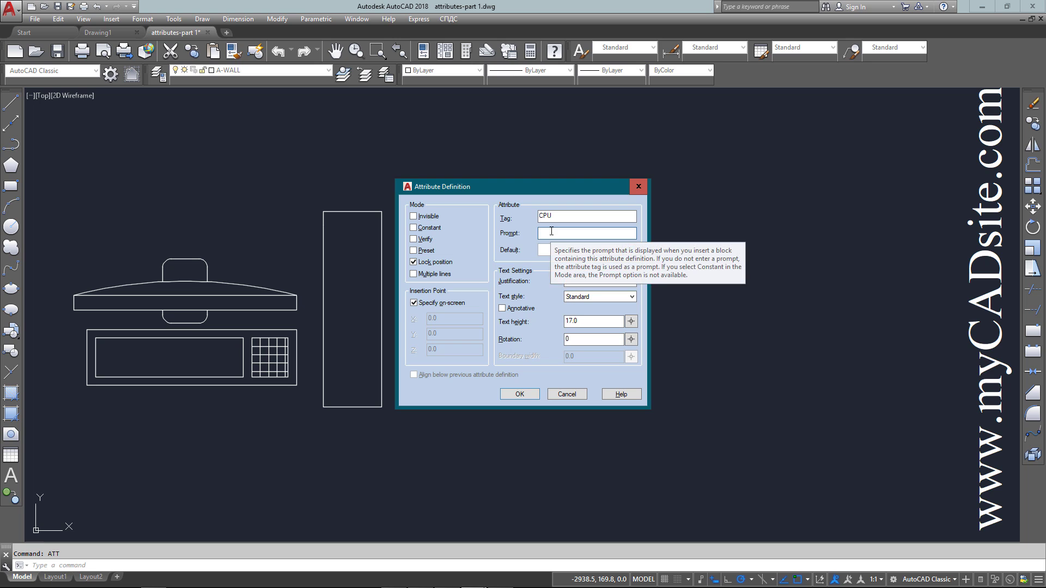
type("What is t")
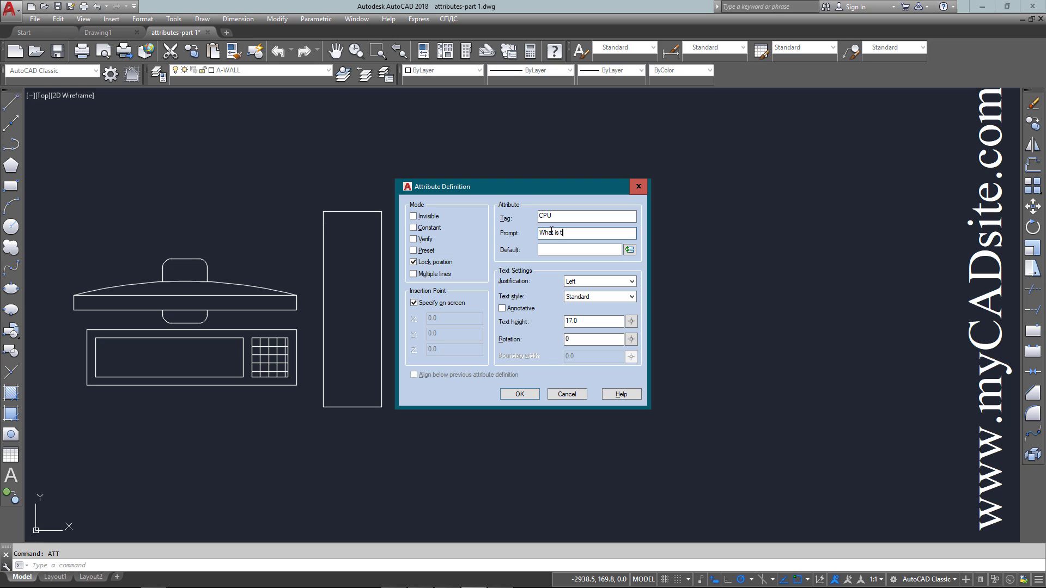
type("he CPU")
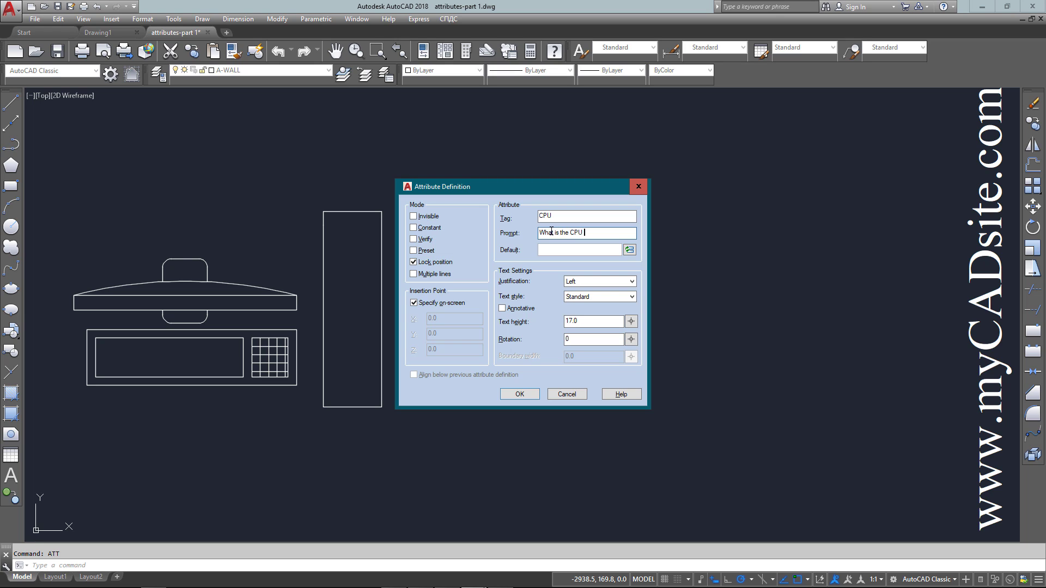
type("speed")
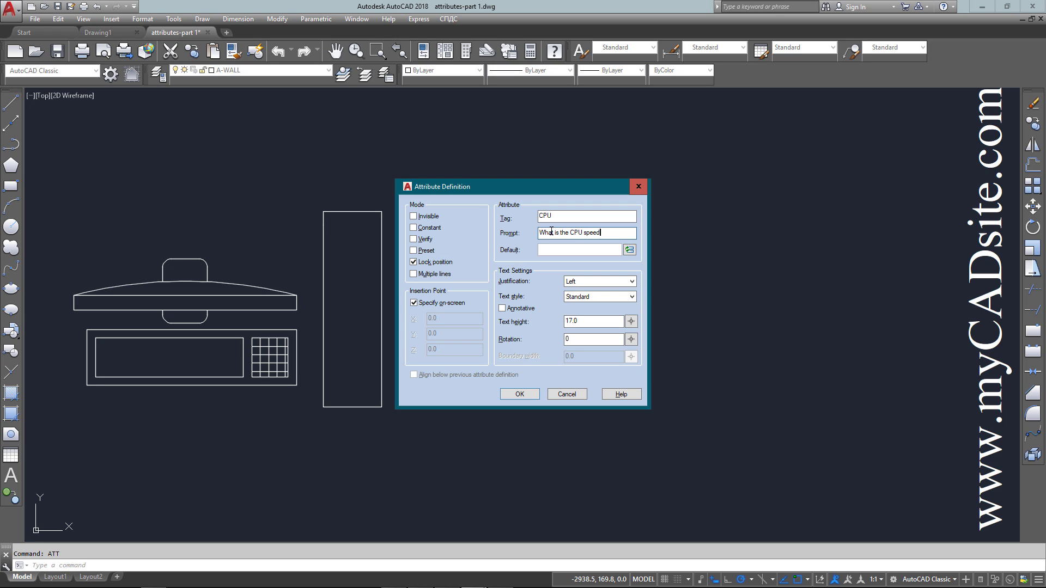
type("?")
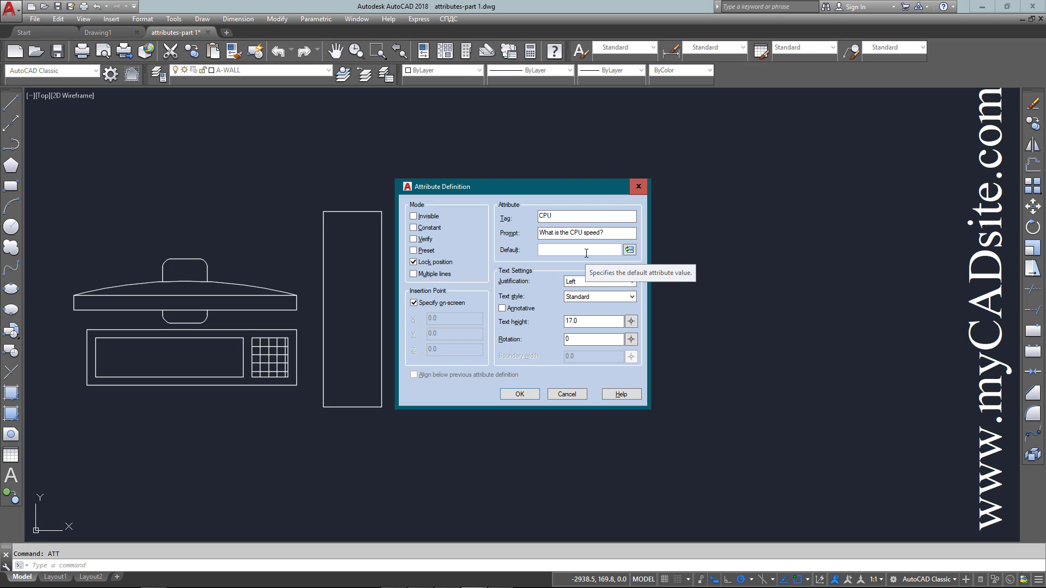
type("X.XX")
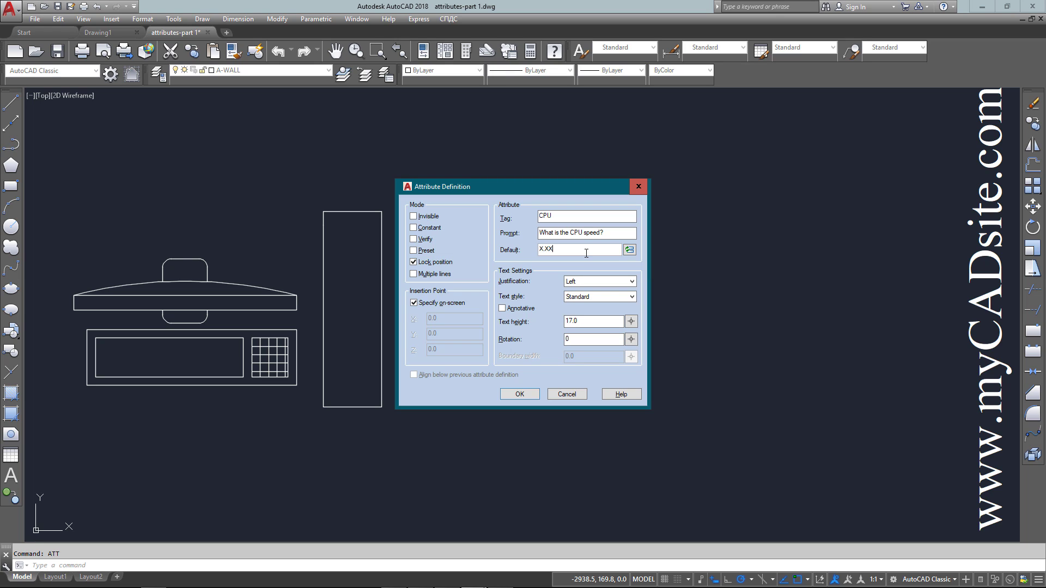
type("G")
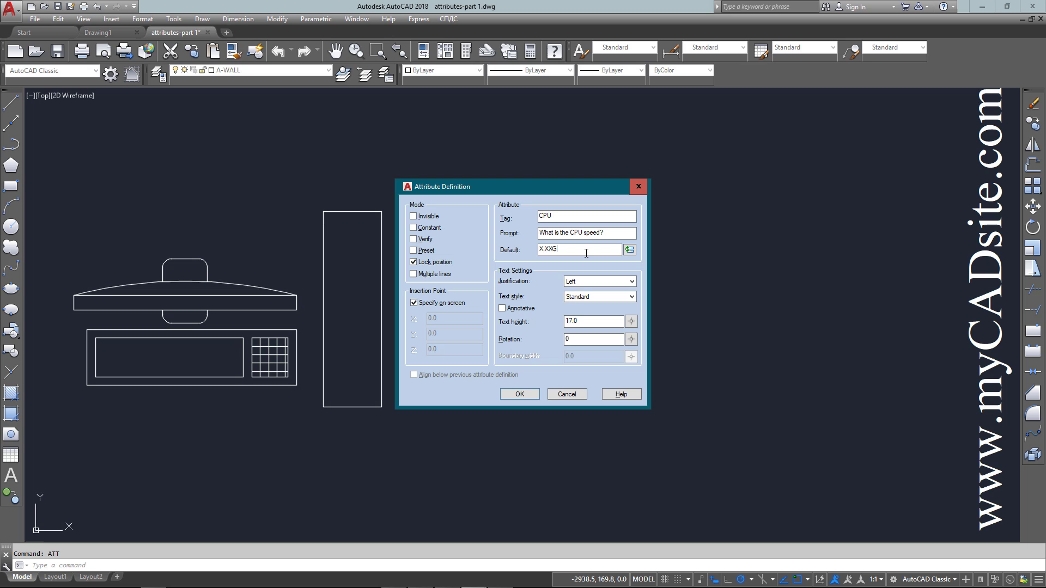
type("Hz")
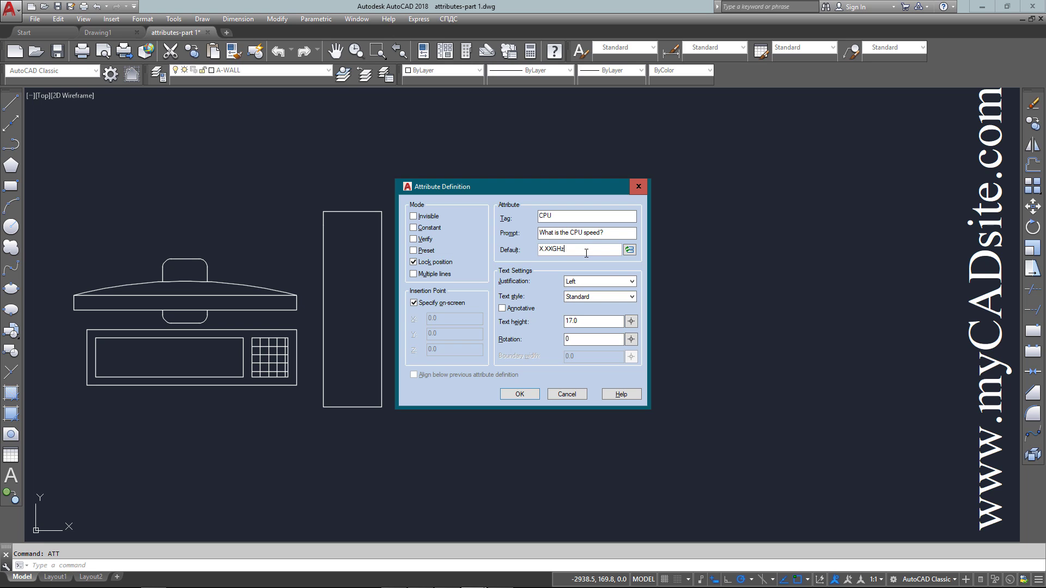
left_click(592, 321)
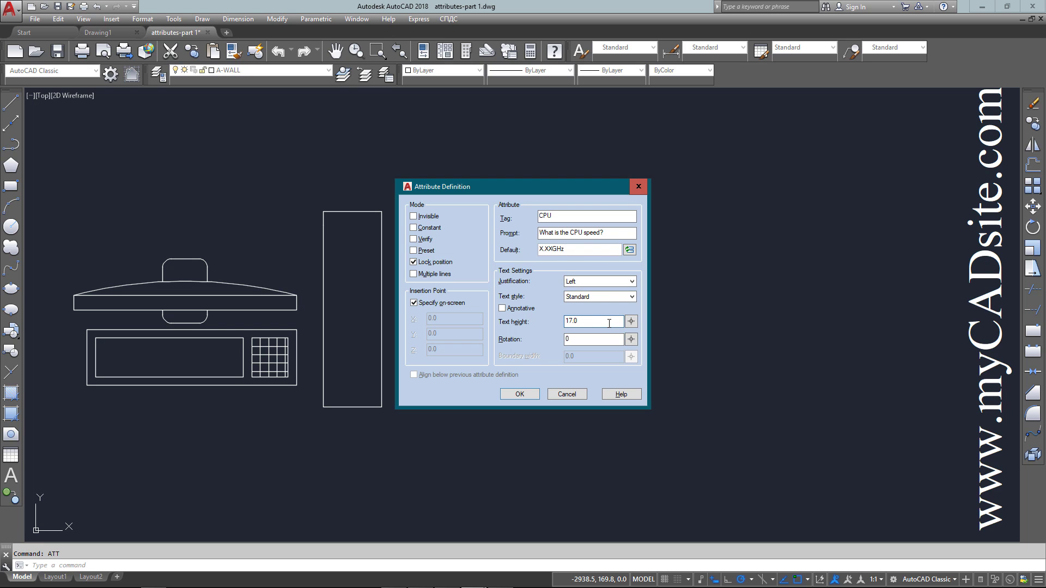
type("20")
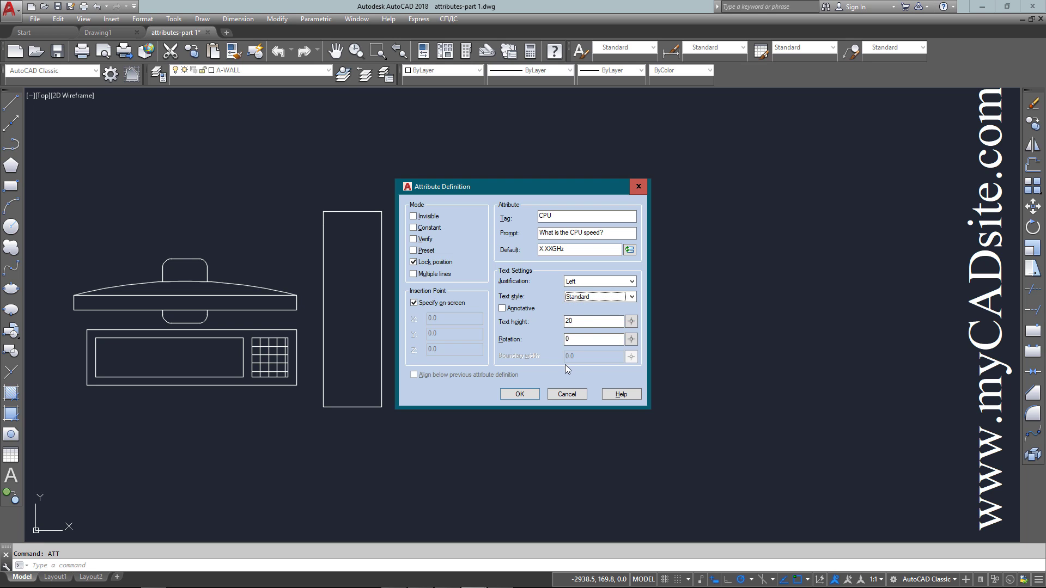
left_click(630, 296)
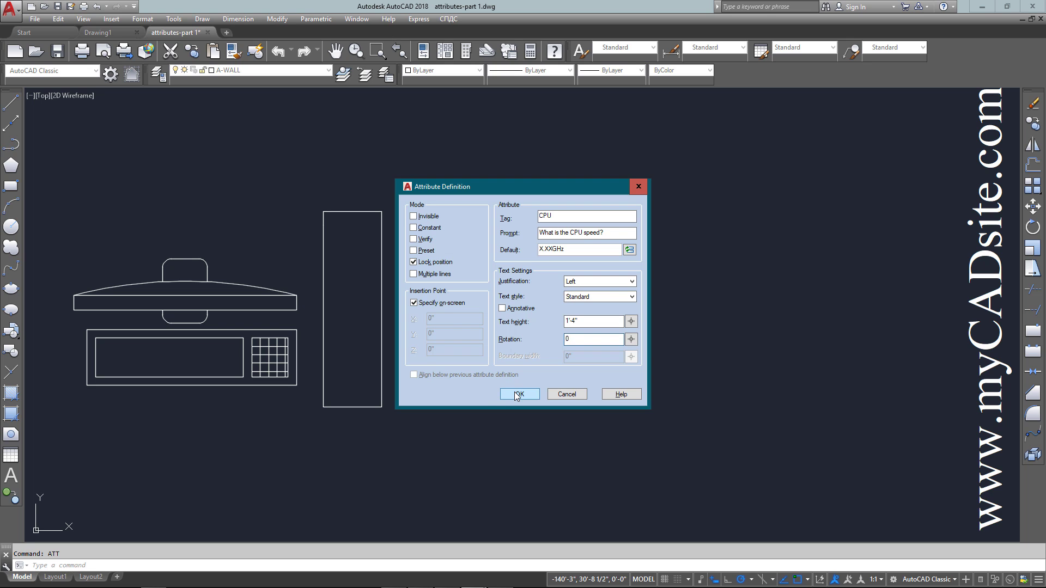
- Confirm the CPU attribute and place its label above the monitor
left_click(519, 394)
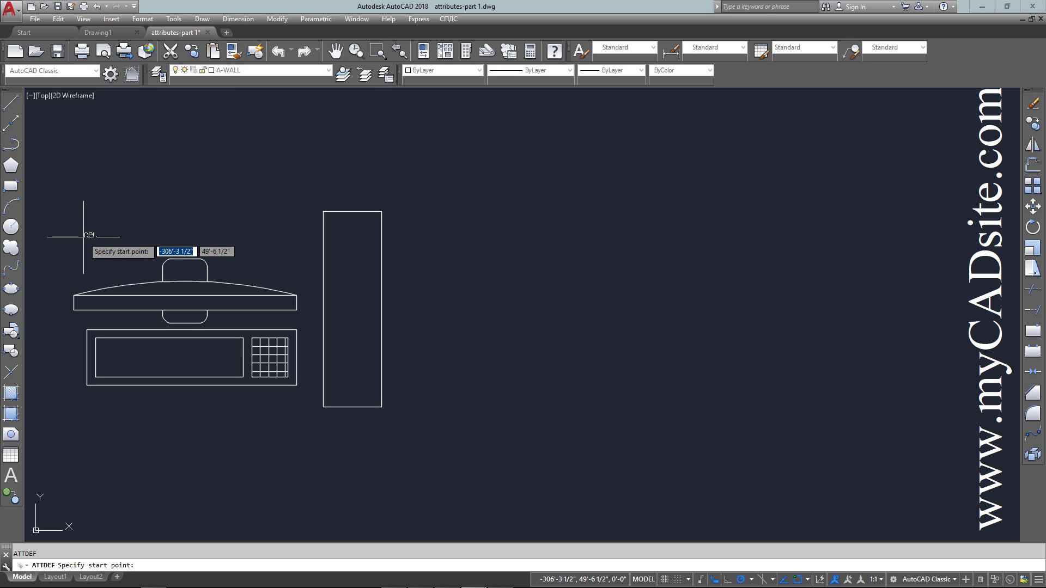
left_click(93, 237)
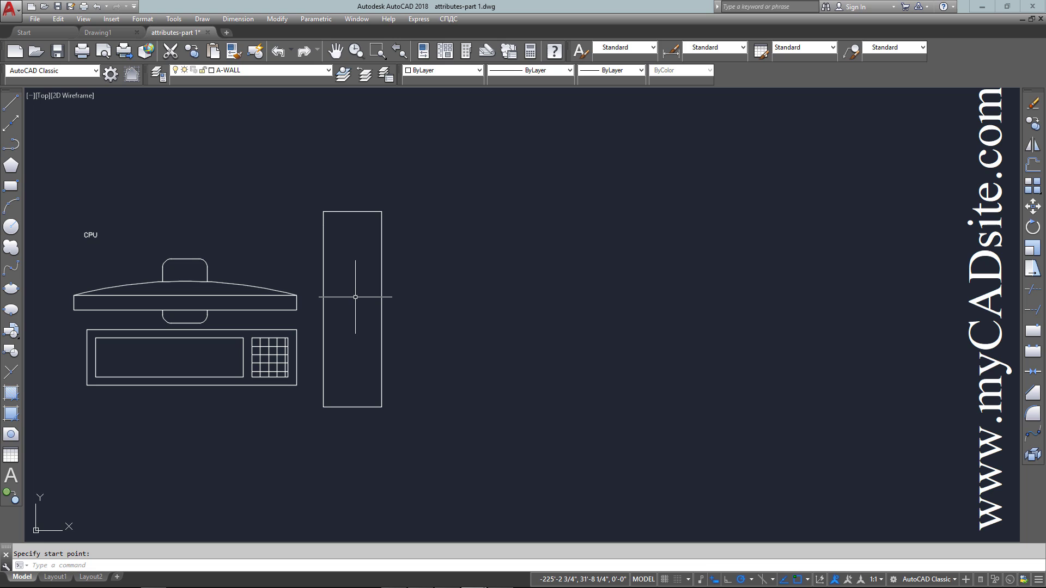
mouse_move(347, 299)
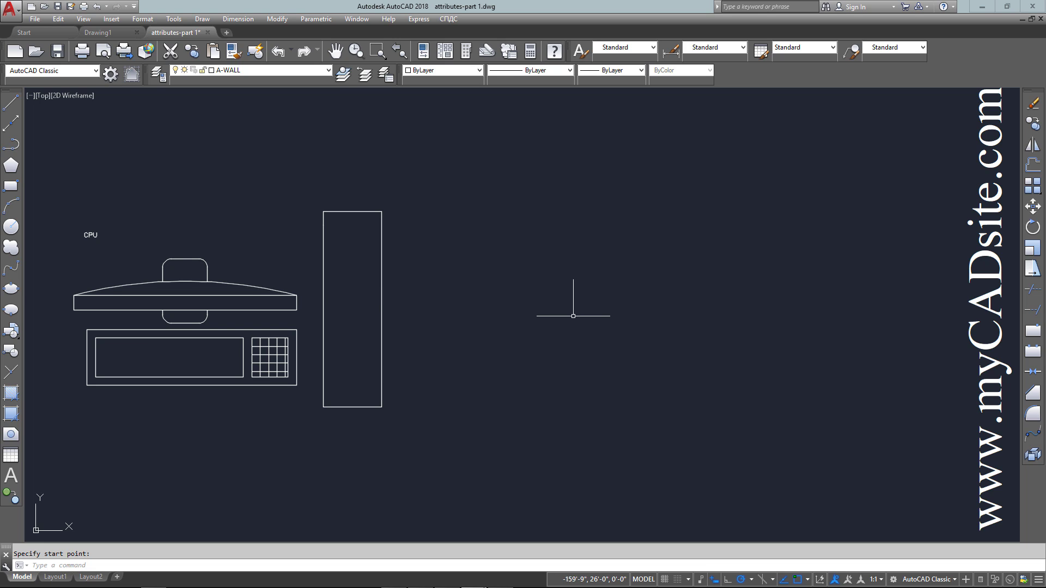
mouse_move(566, 316)
type("ATTDEF")
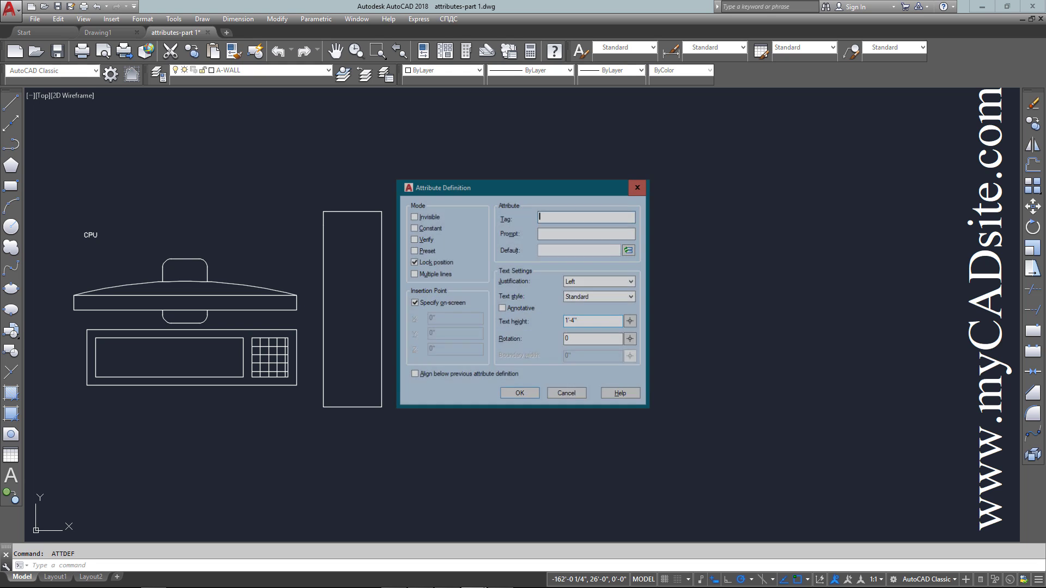
- Define tag MONITOR, prompt 'What is the MONITOR SIZE?', default XX", aligned below the previous attribute
type("MONITOR")
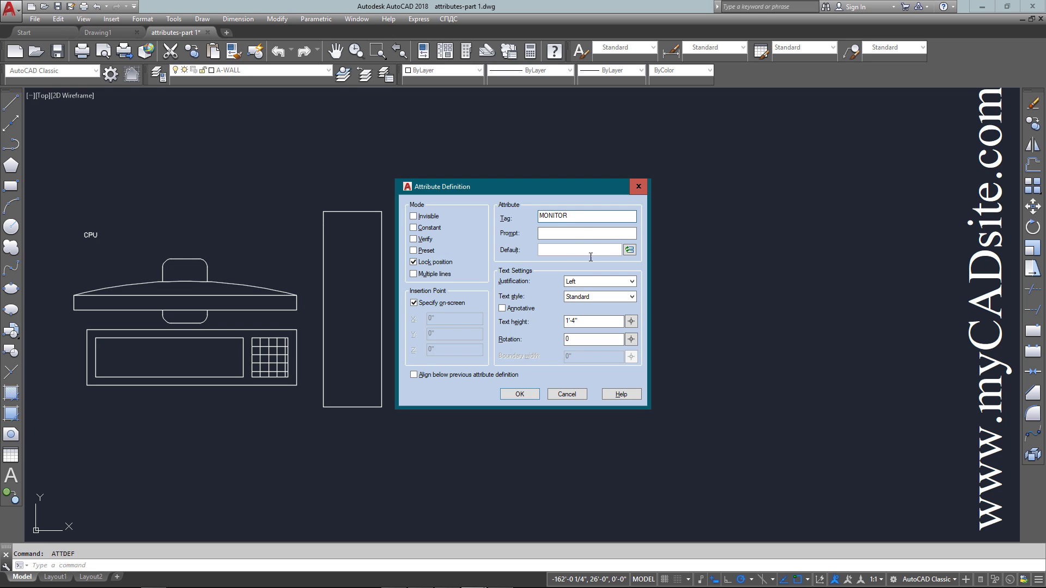
left_click(585, 232)
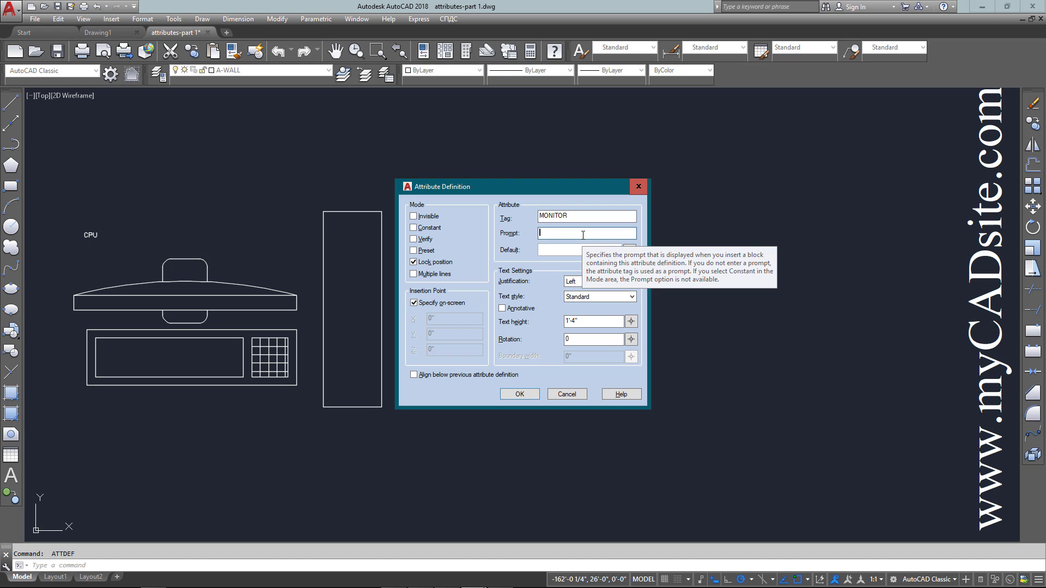
type("W")
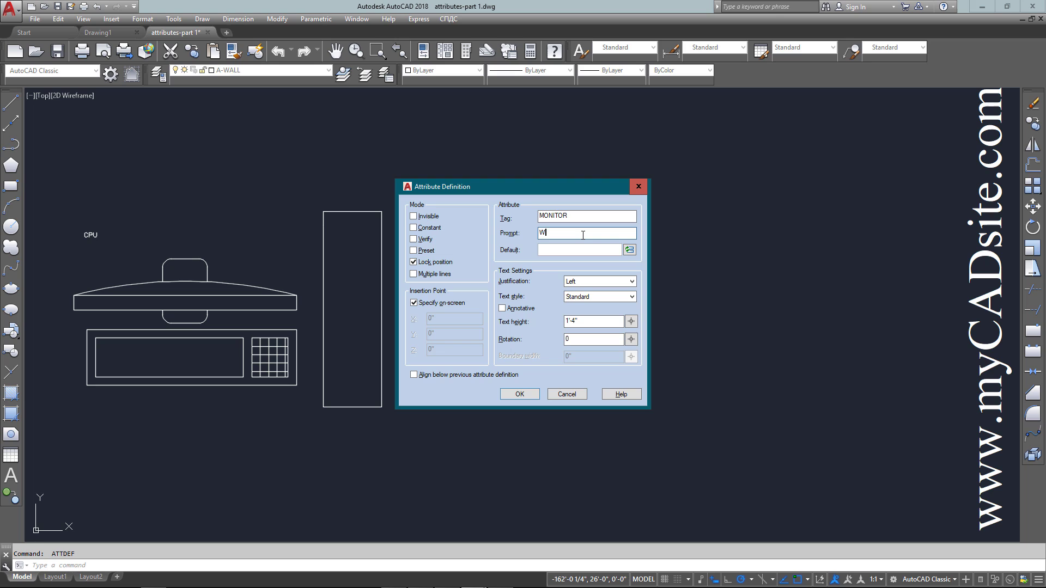
type("hat")
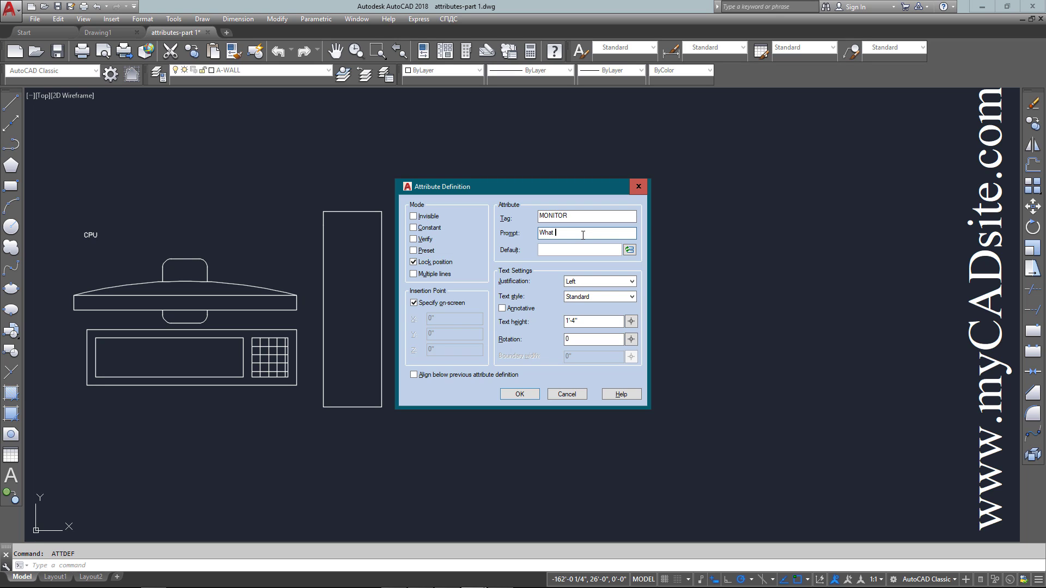
type("is the")
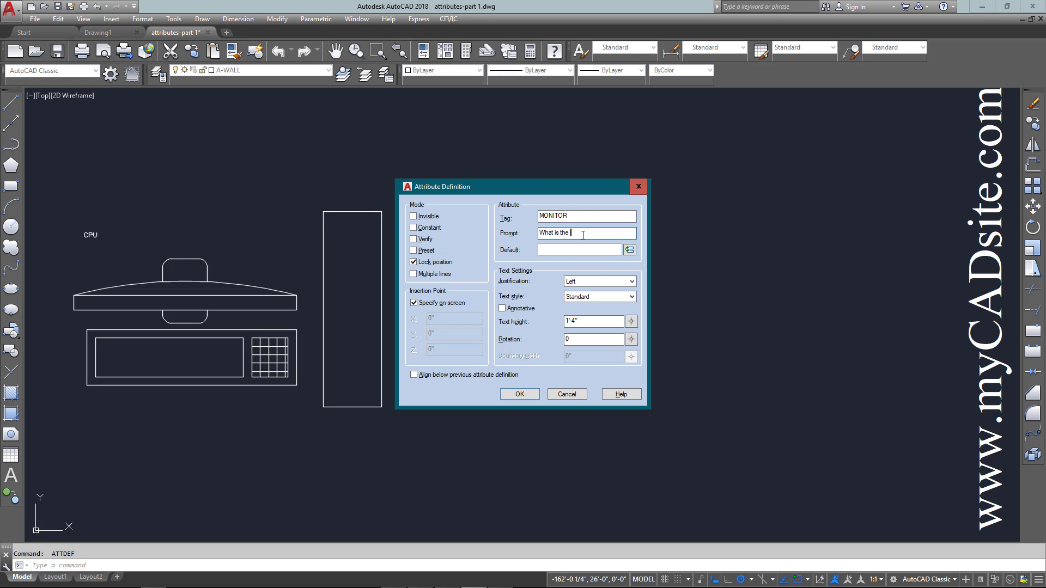
type("MO")
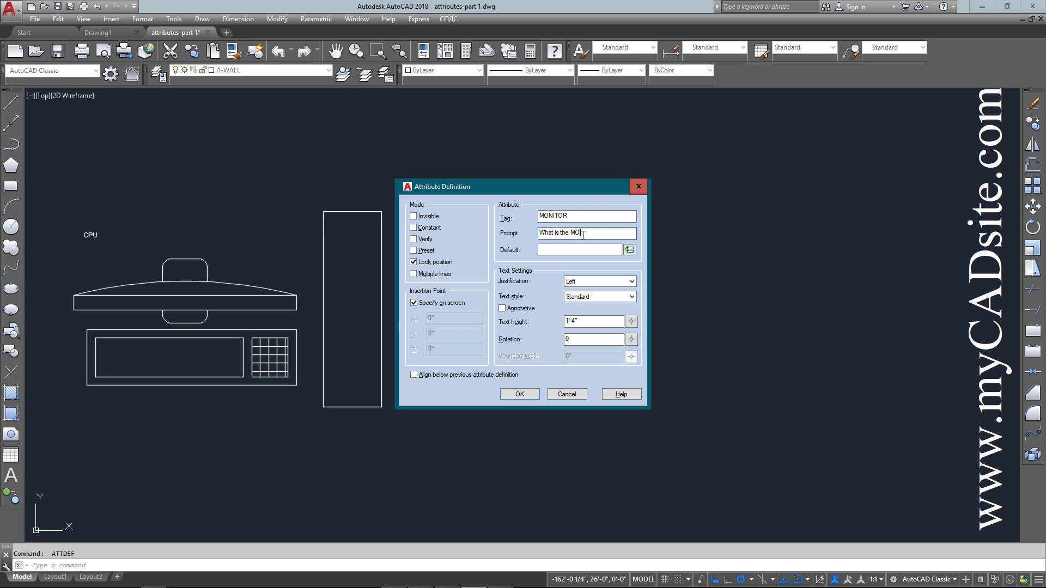
type("NITOR")
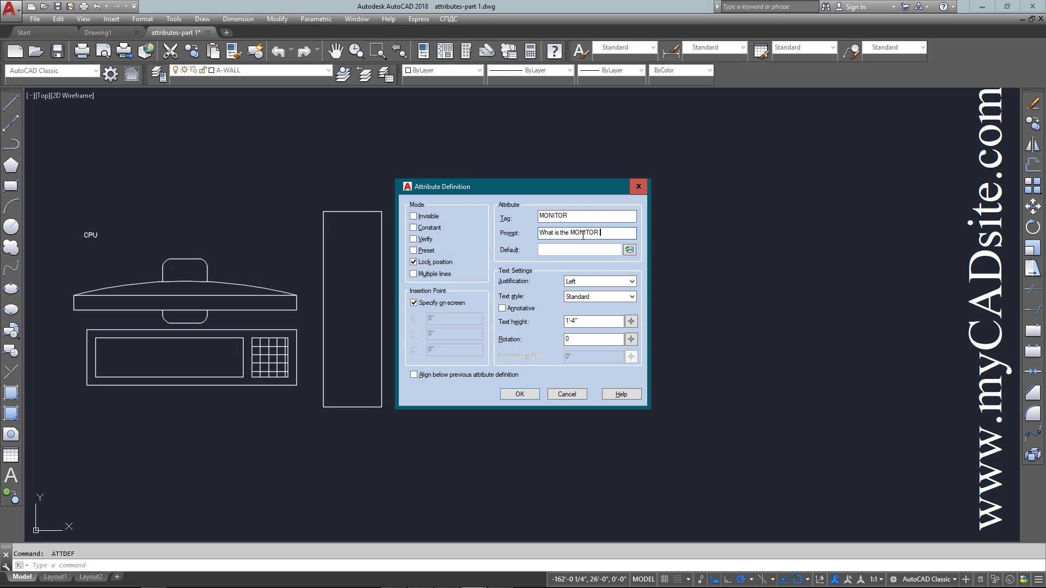
type("SIZE")
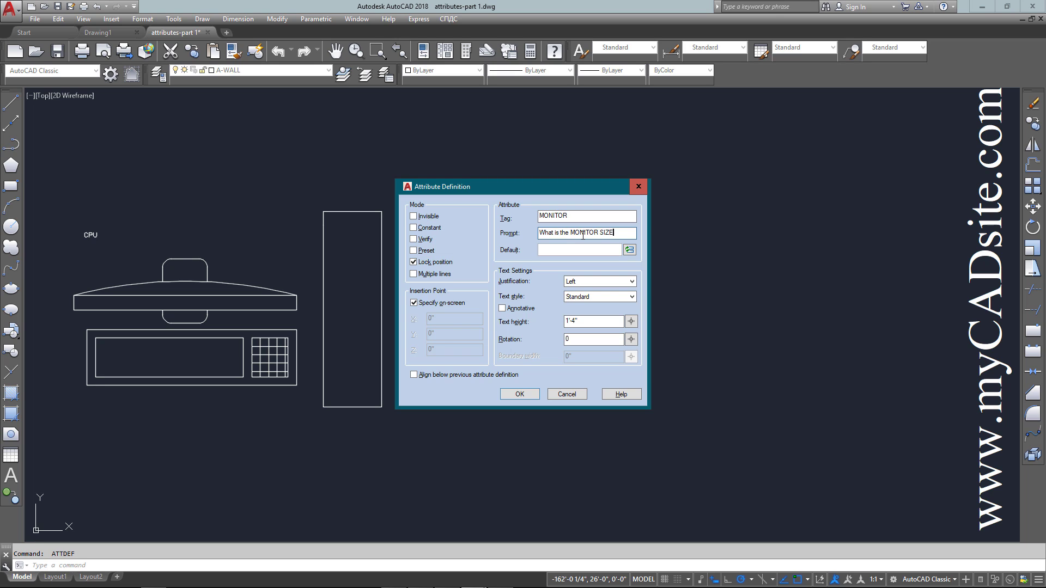
type("?")
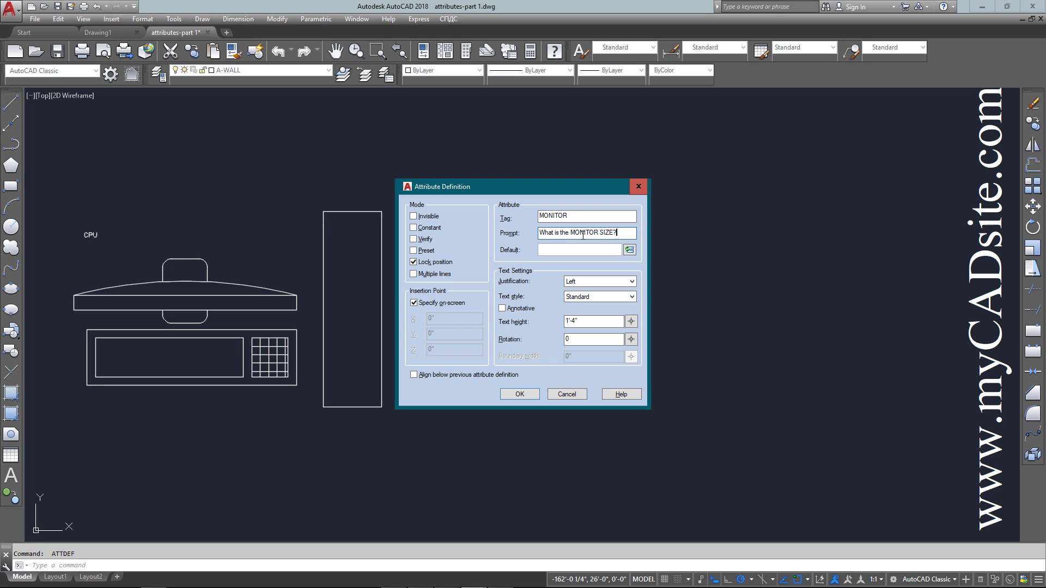
left_click(578, 250)
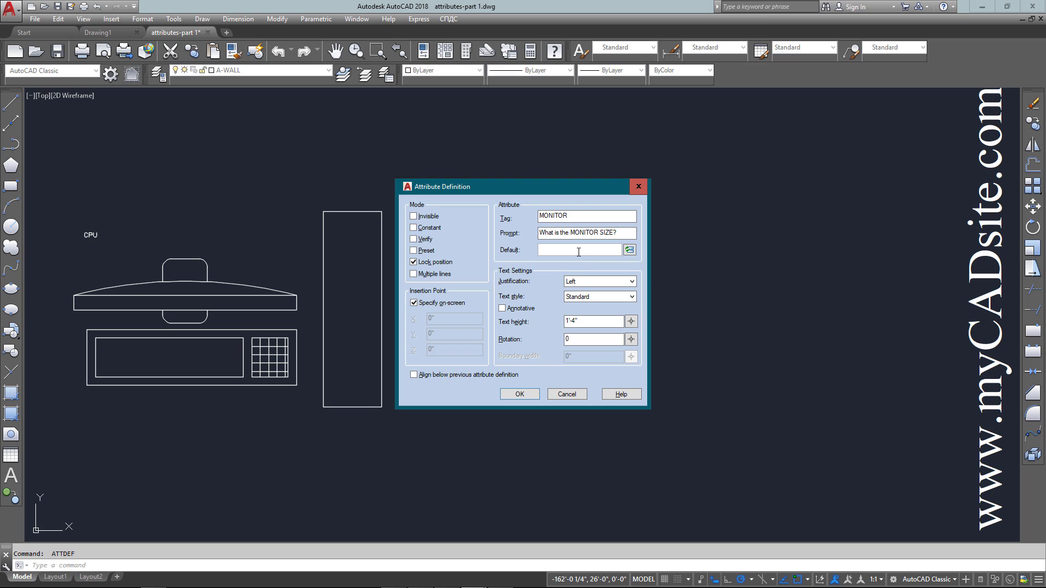
type("X")
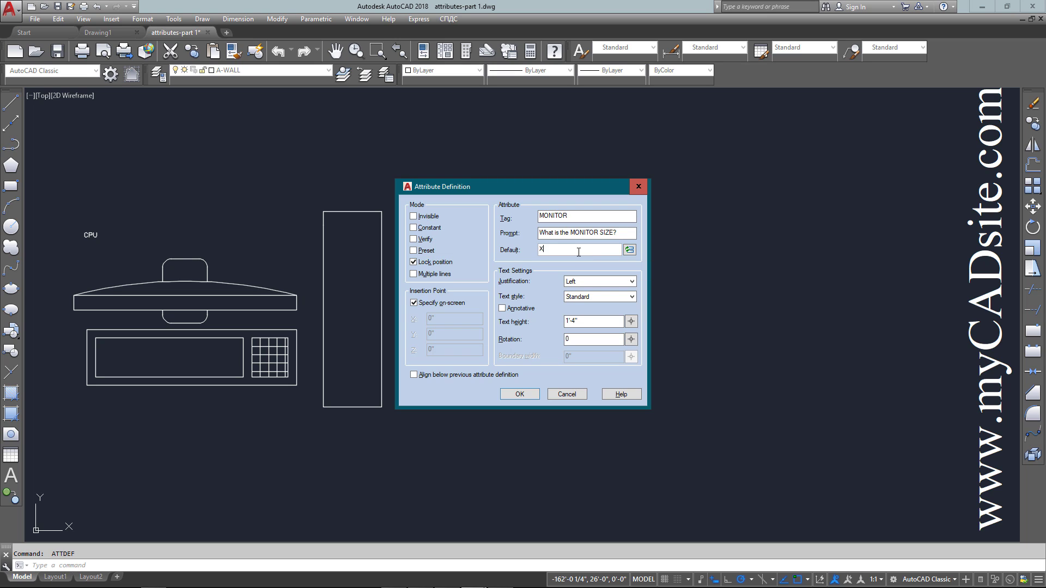
type("X\"")
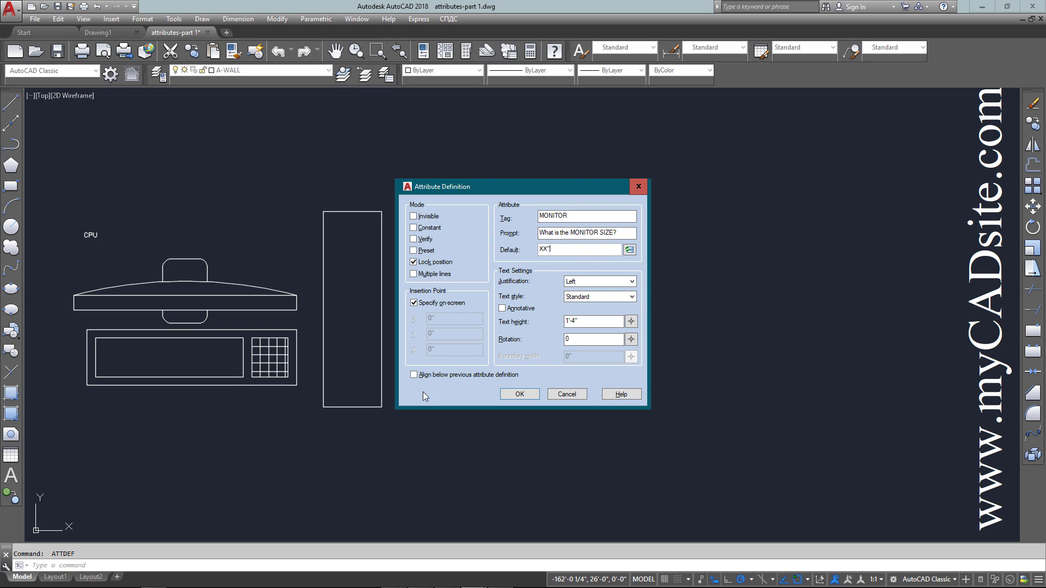
left_click(413, 374)
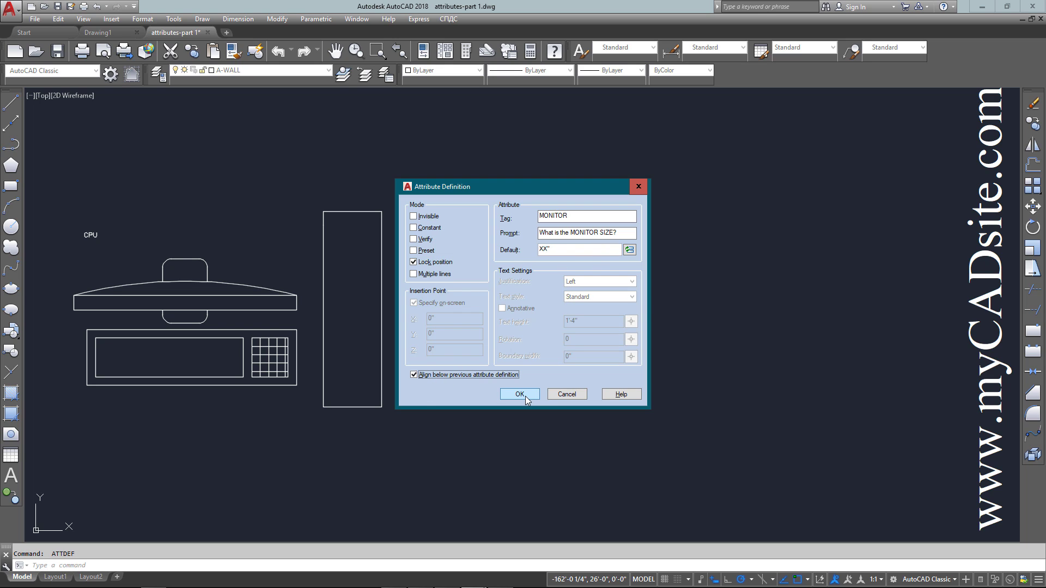
- Confirm MONITOR, then enter tag HDD with a prompt asking the Hard Drive capacity
left_click(520, 394)
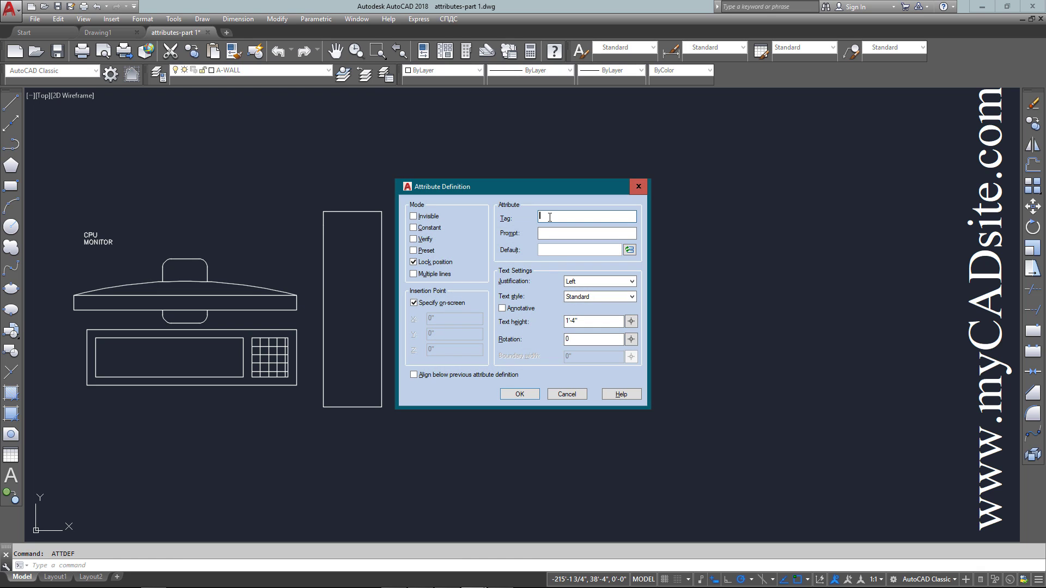
type("HDD")
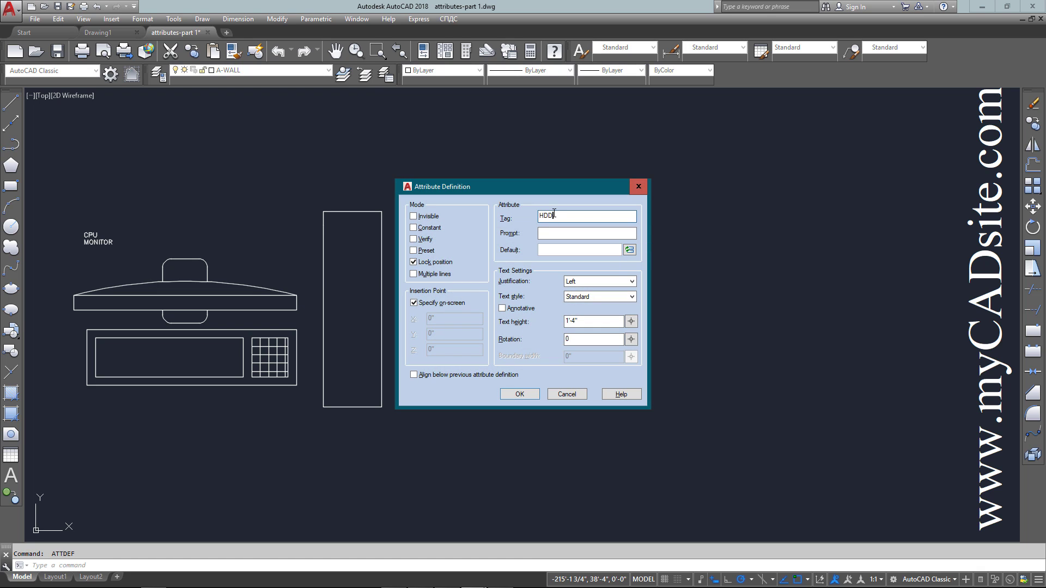
left_click(586, 233)
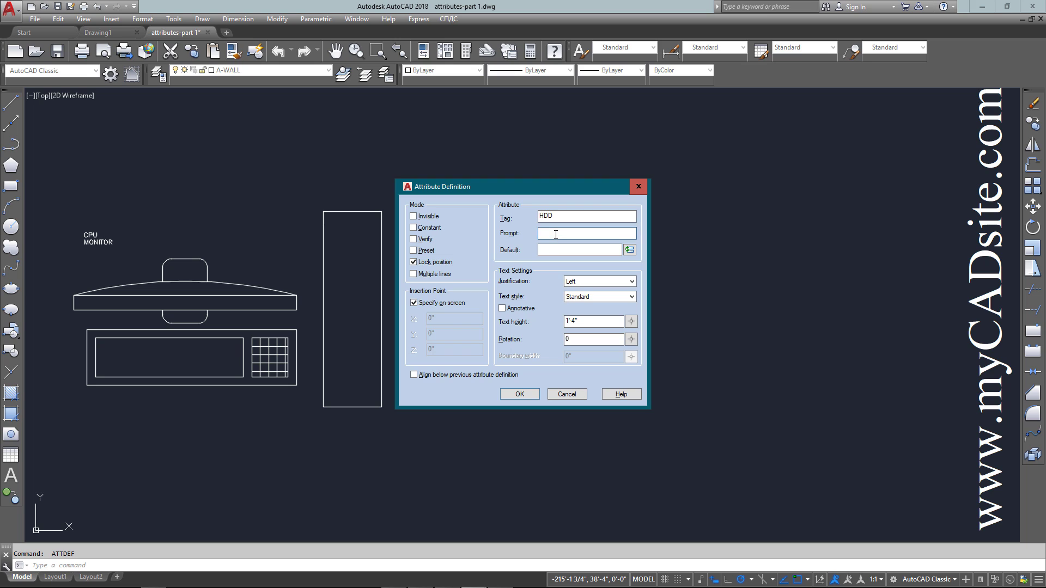
type("What")
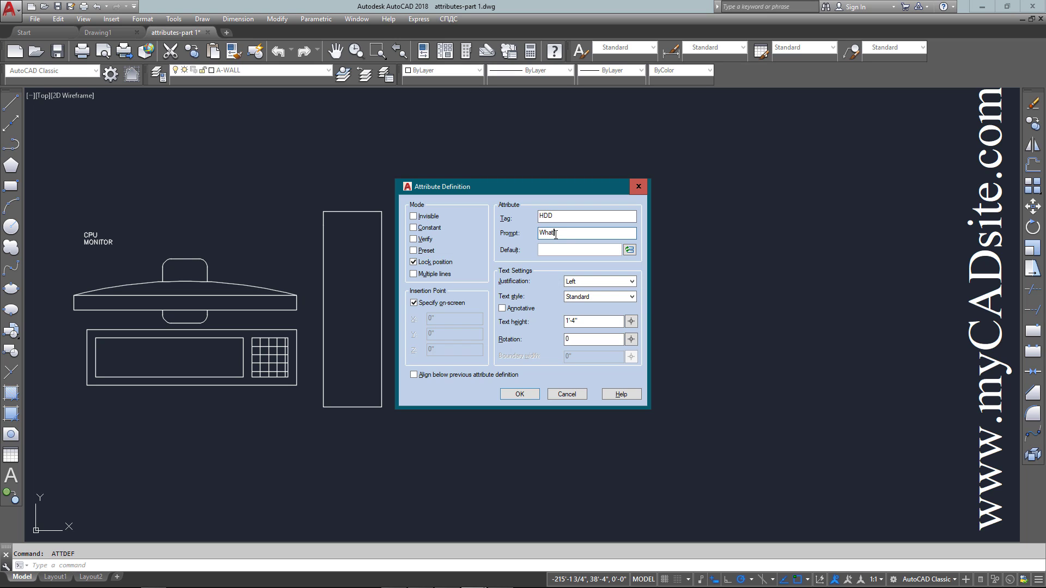
type("'s")
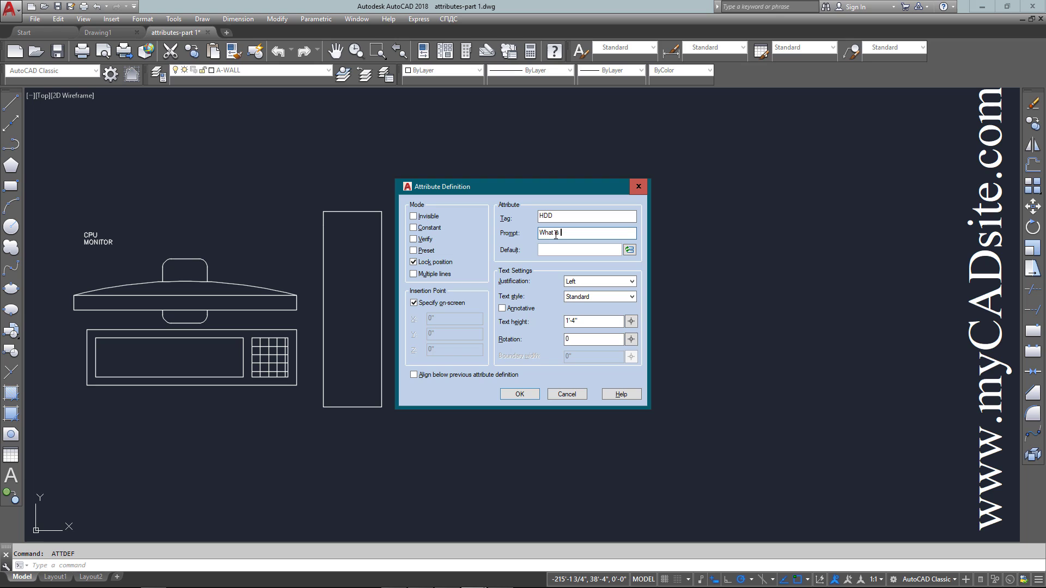
type("the")
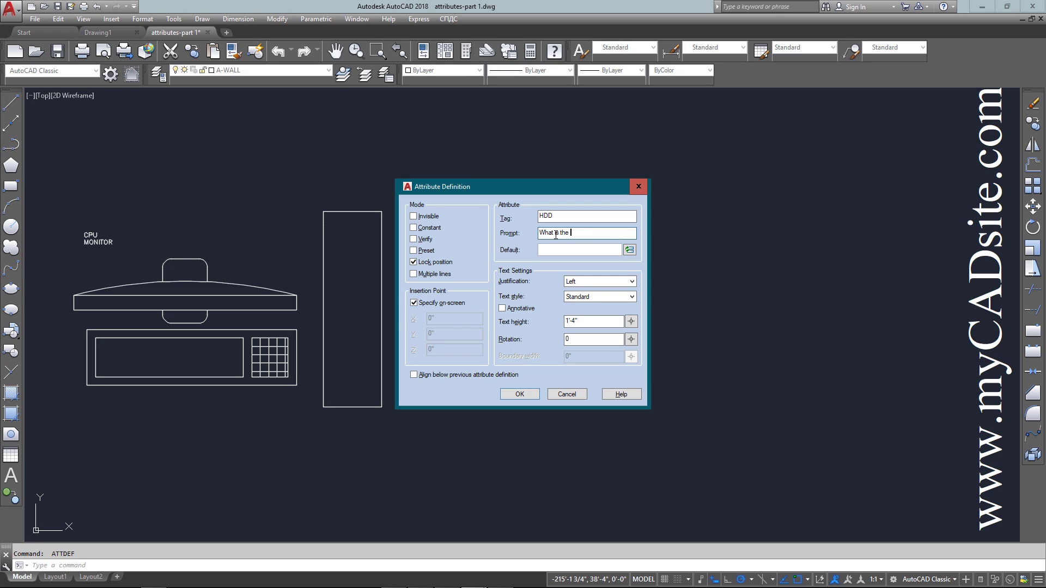
type("capa")
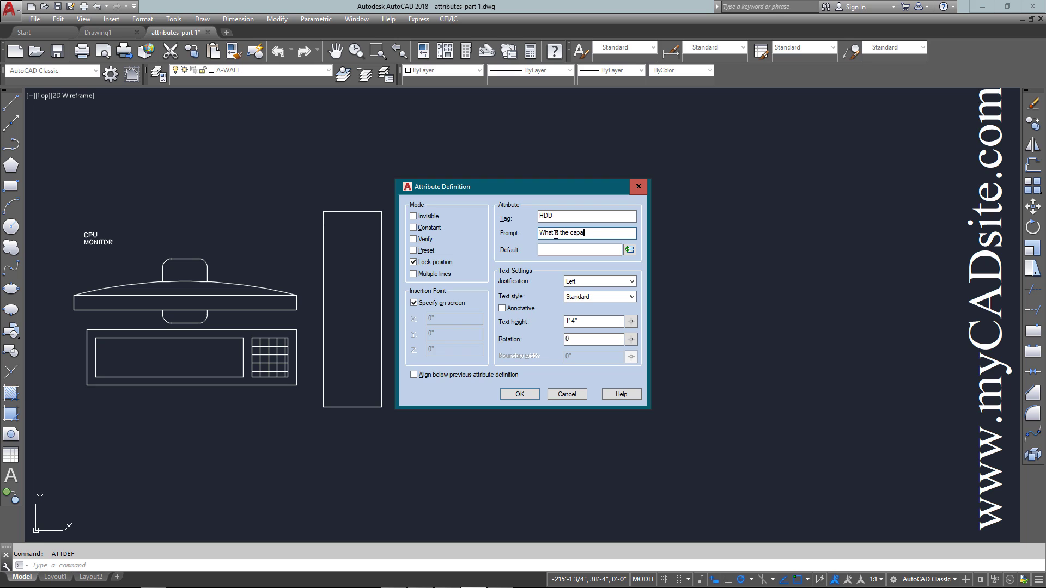
type("city of the")
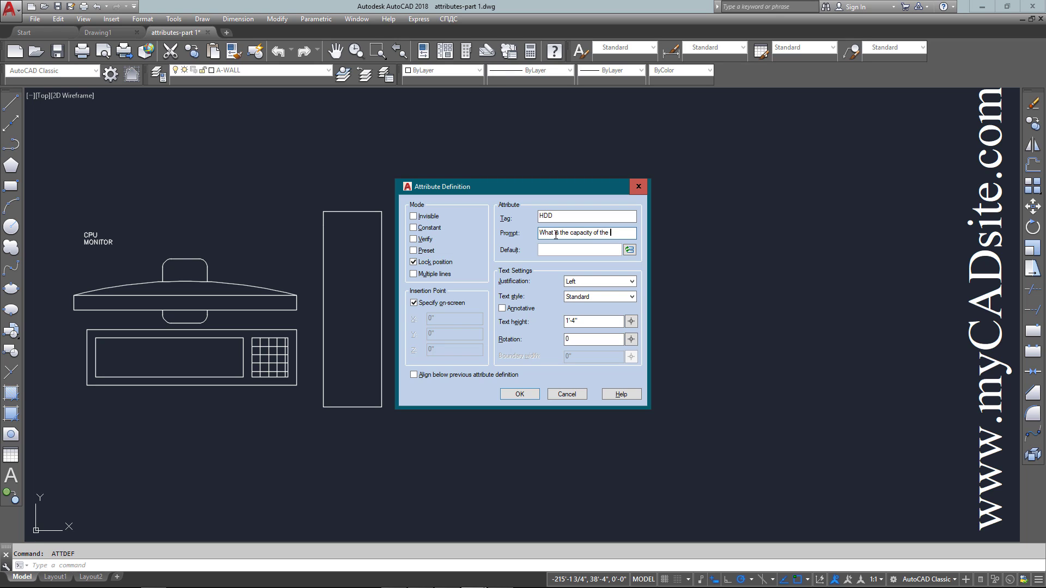
type("Hard Drive?")
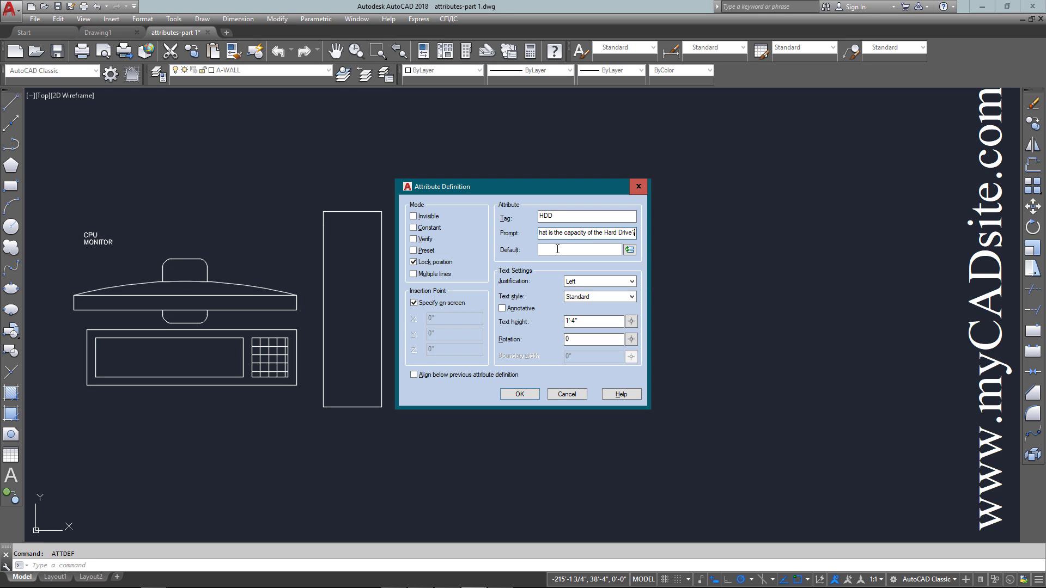
mouse_move(556, 249)
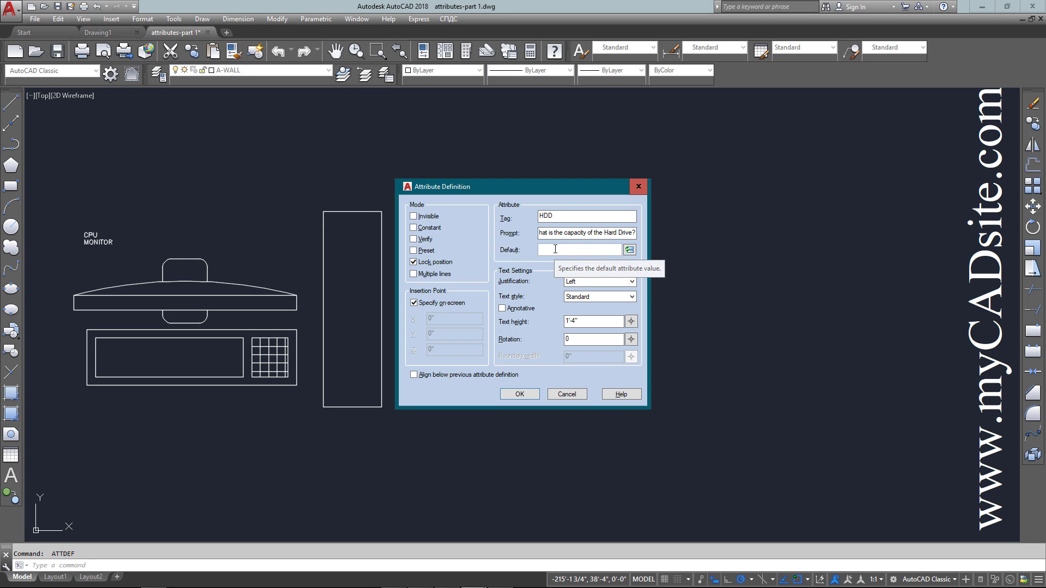
- Give HDD the default XXXGb and stack it below MONITOR
type("XXX")
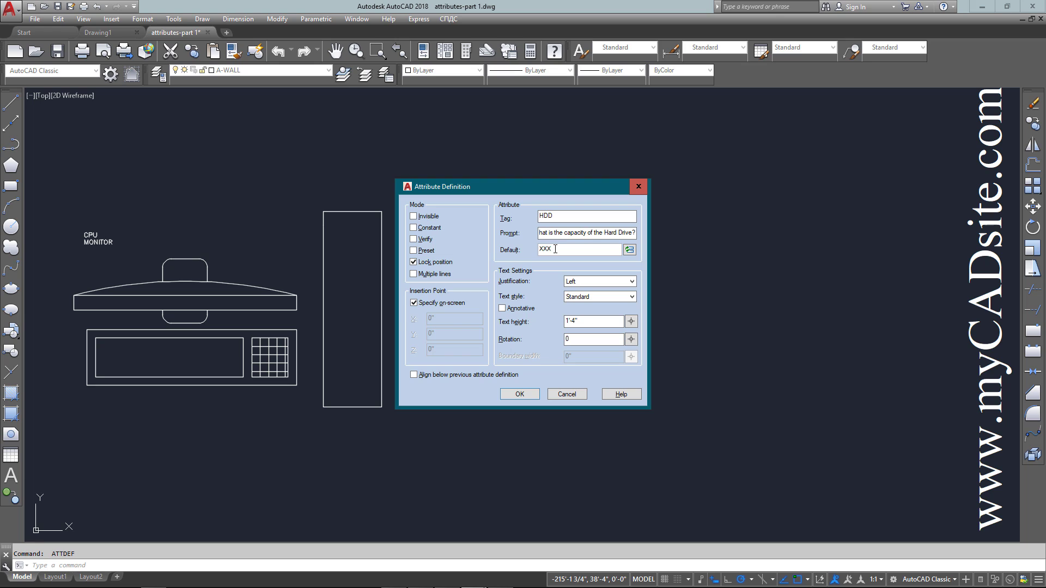
type("Gb")
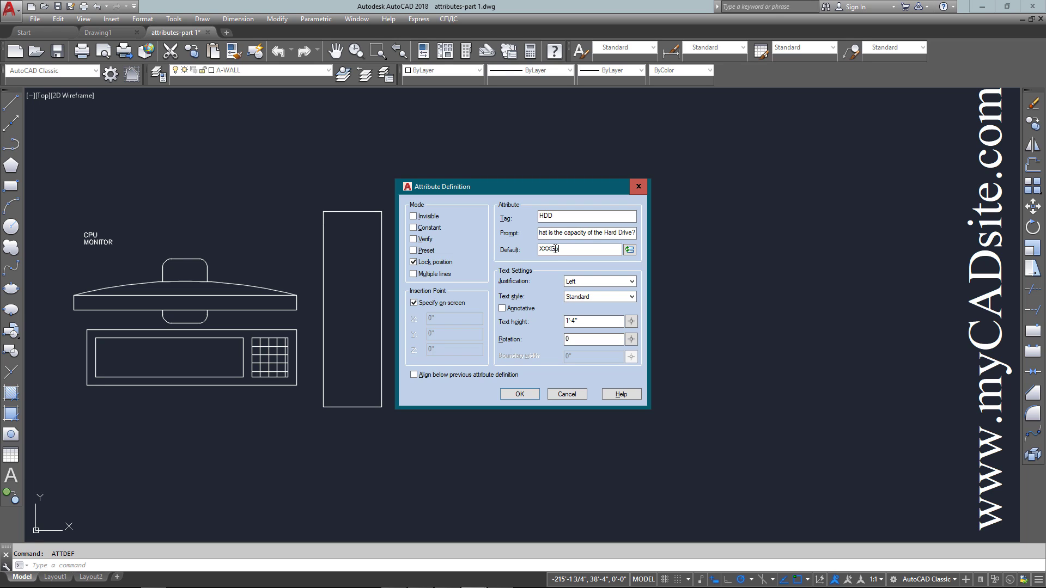
type("b")
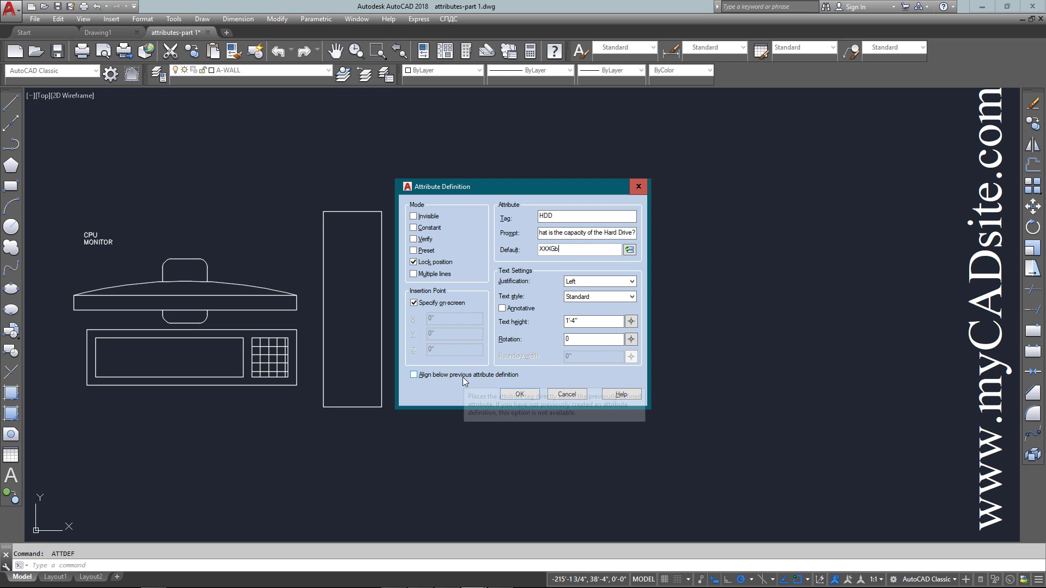
left_click(520, 394)
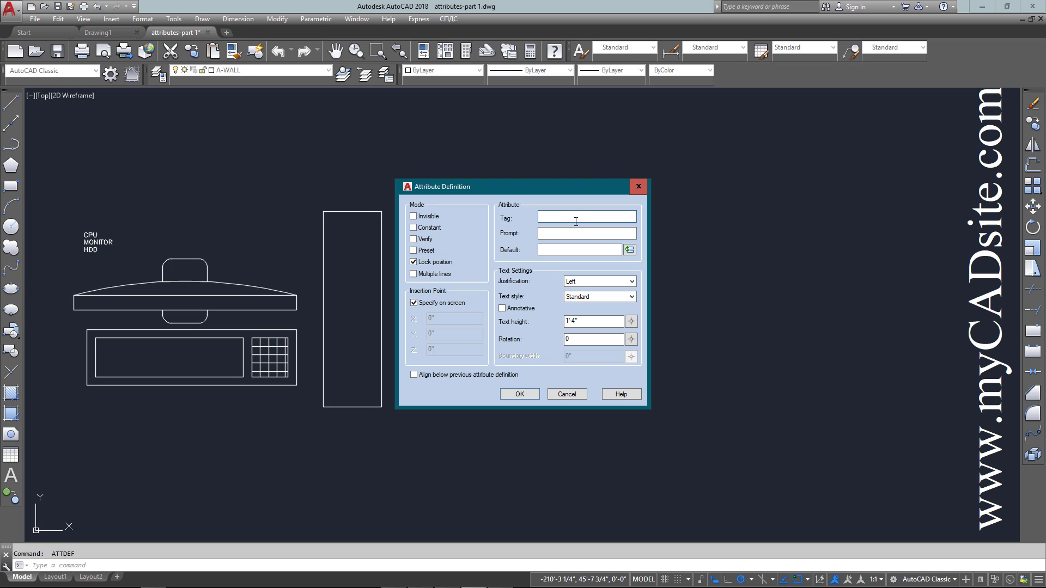
- Define tag RAM, prompt 'How much RAM is Installed', default XXGb, aligned below HDD
type("RAm")
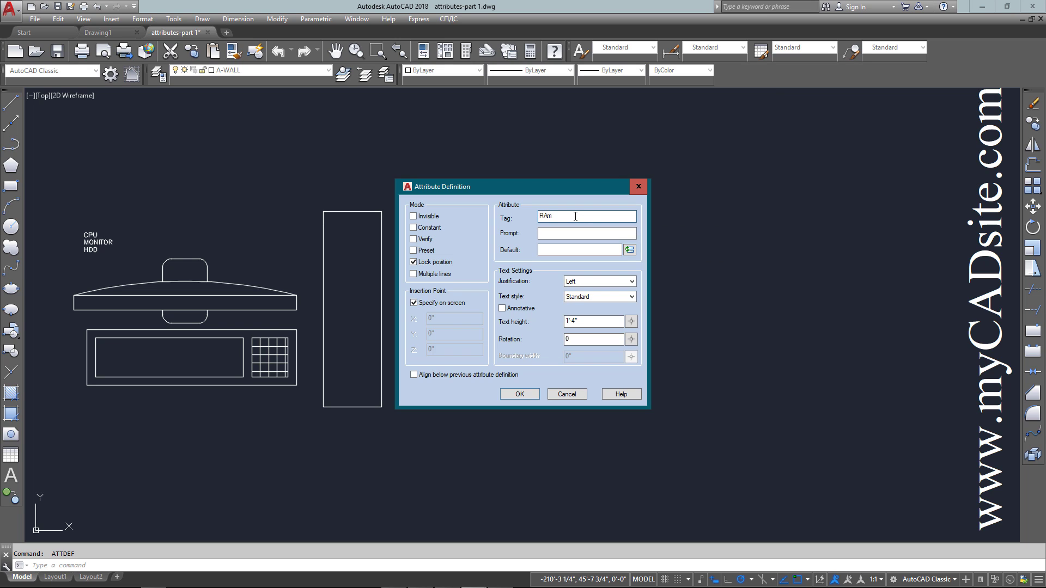
left_click(586, 232)
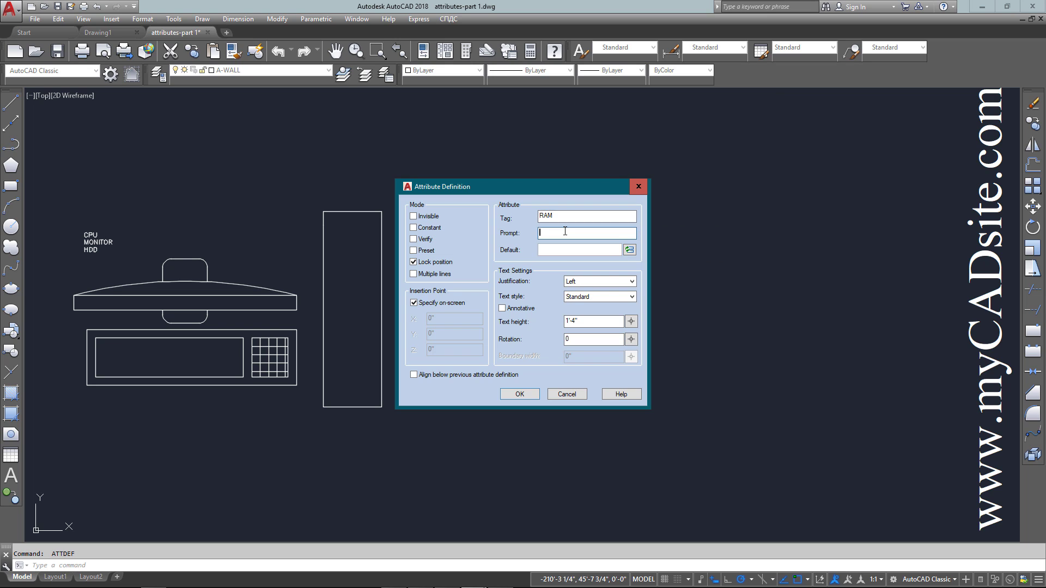
type("How")
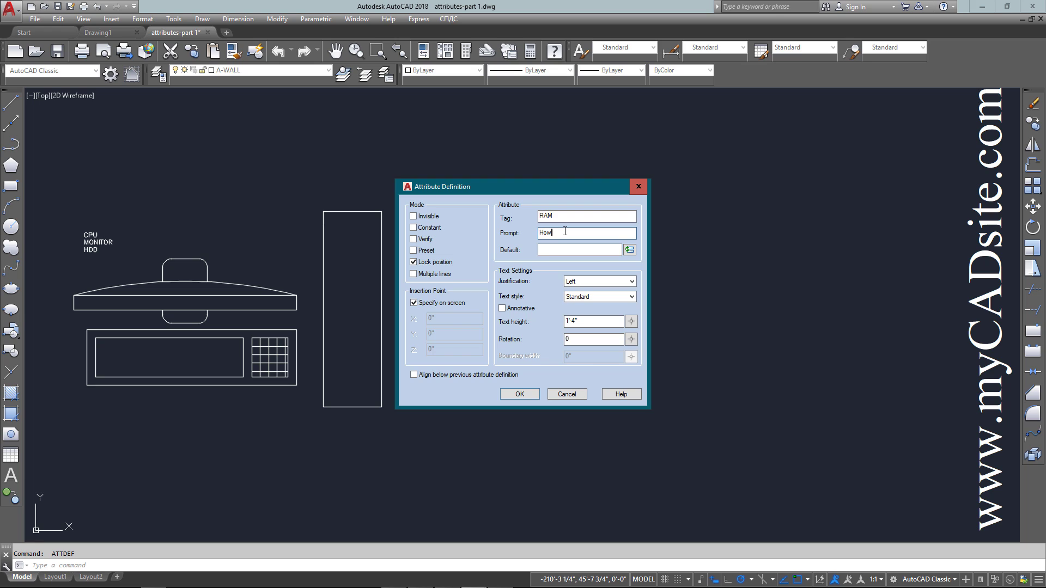
type("much")
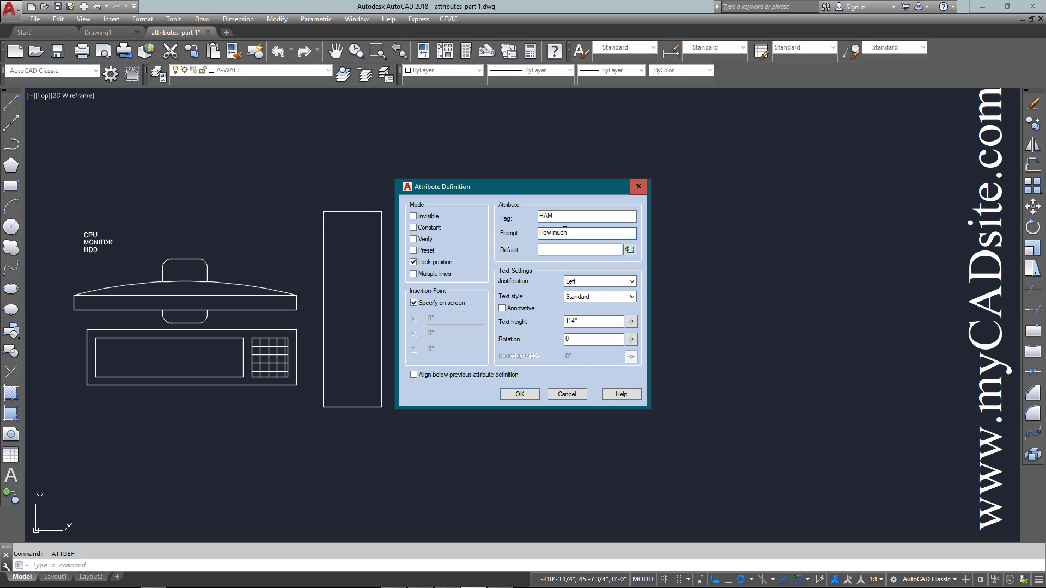
type("RAM")
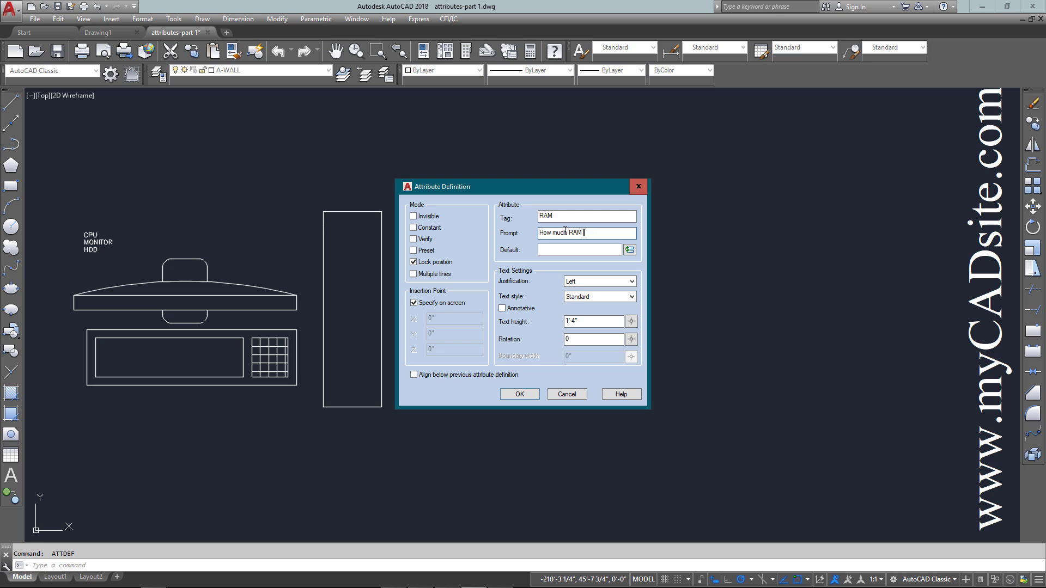
type("is Ins")
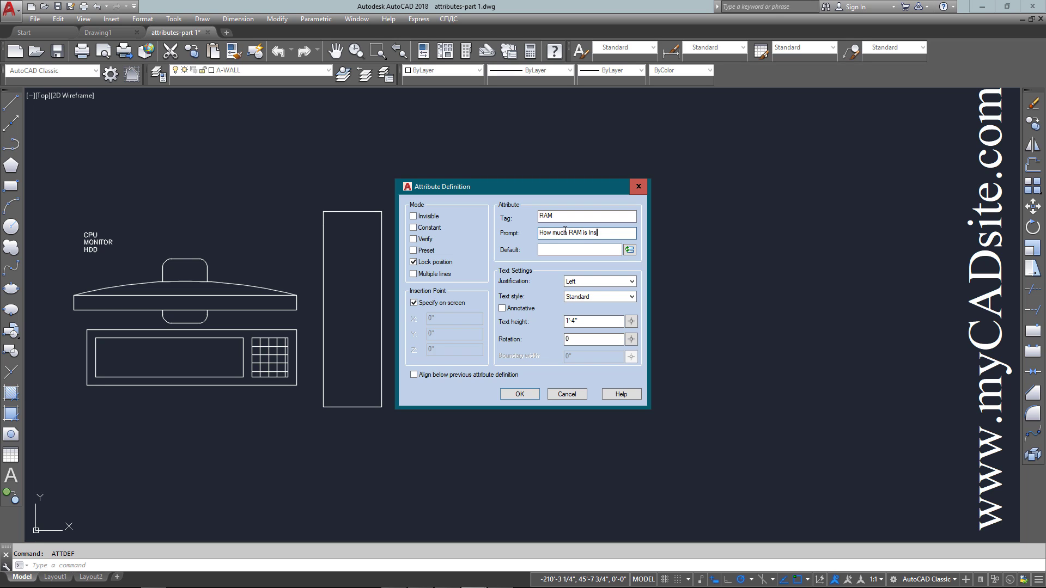
type("talled")
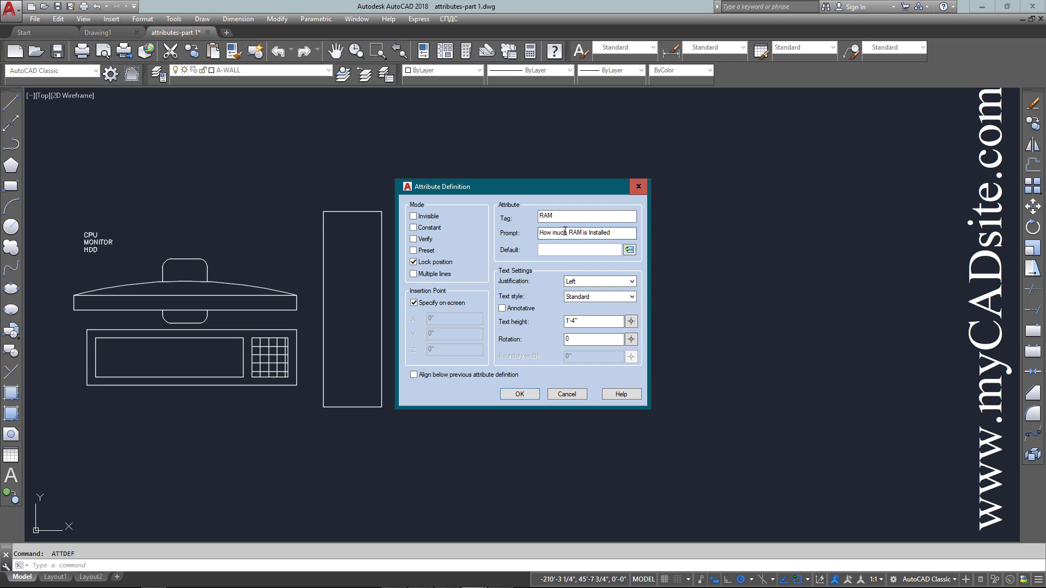
left_click(599, 232)
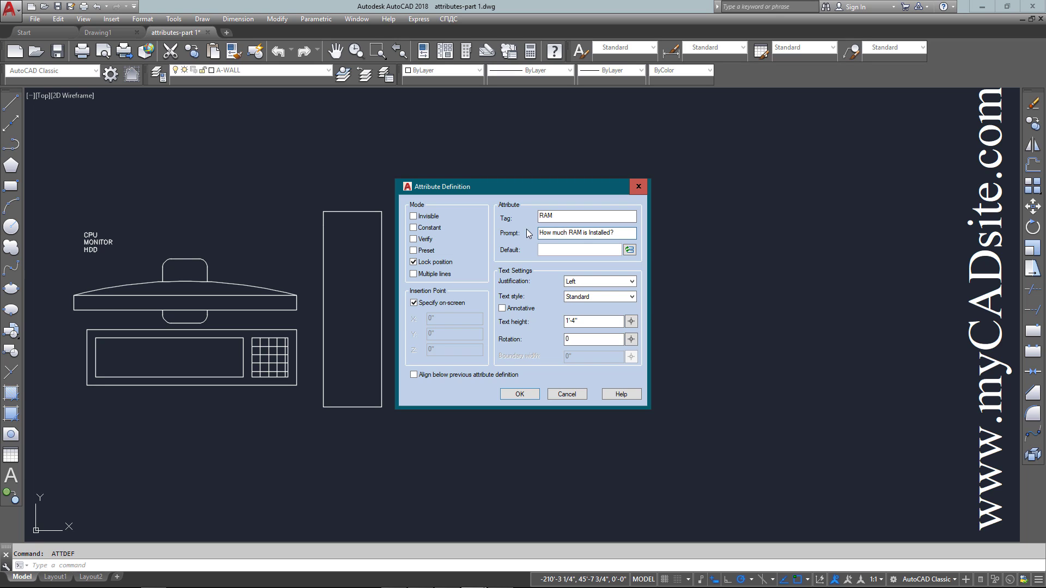
type("XX")
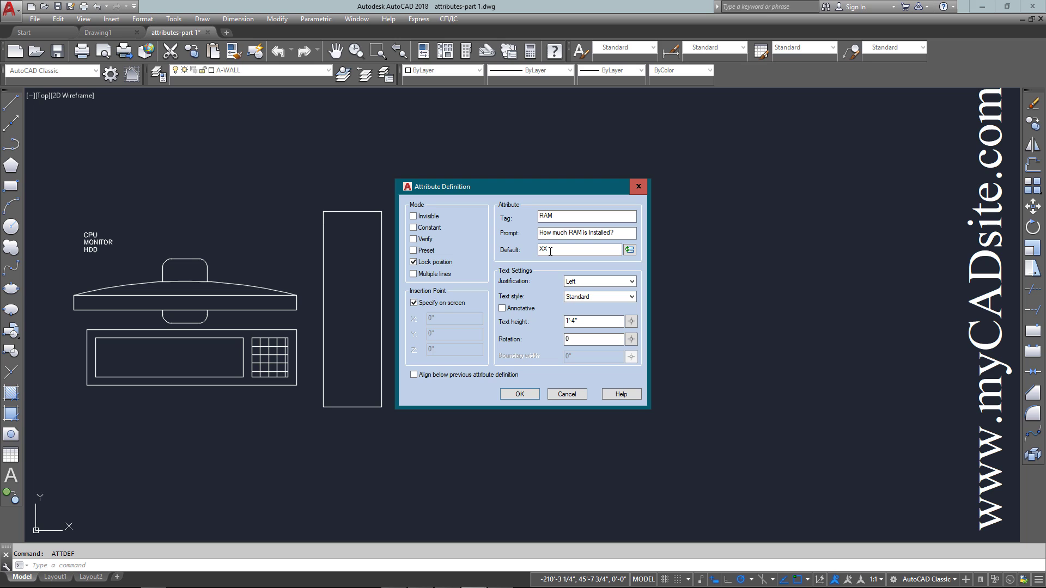
type("Gb")
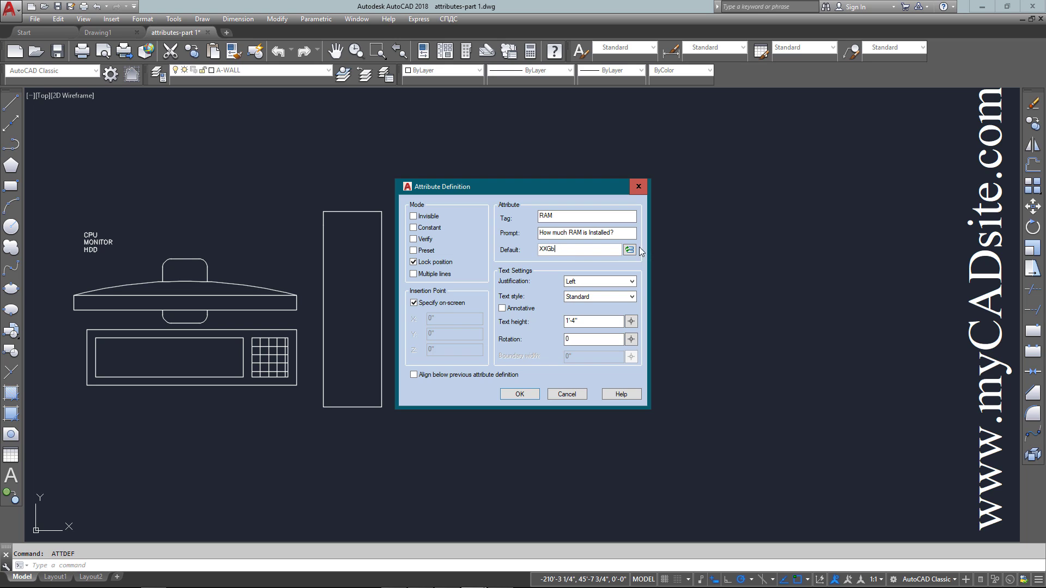
left_click(414, 374)
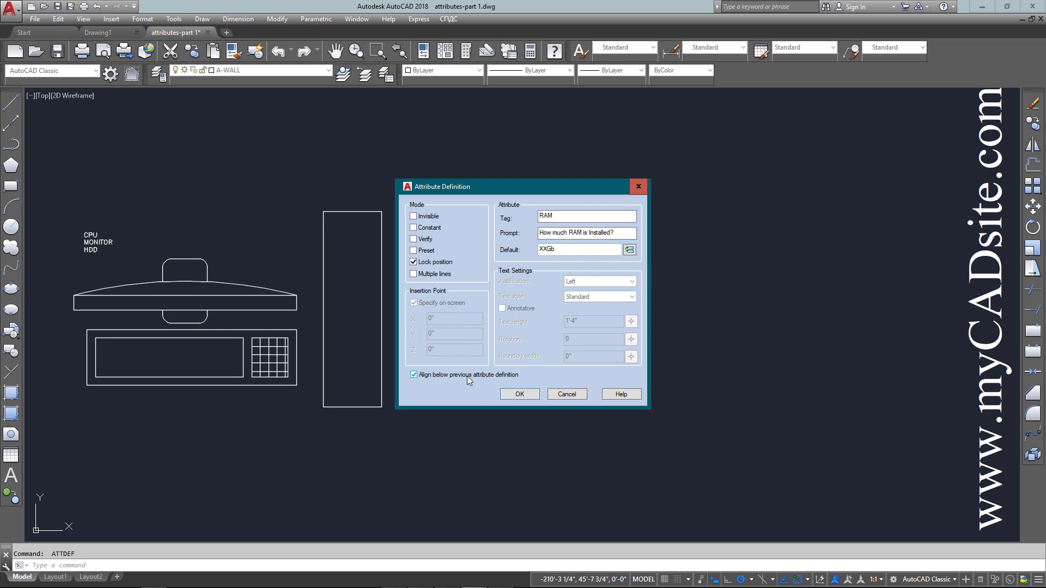
left_click(519, 394)
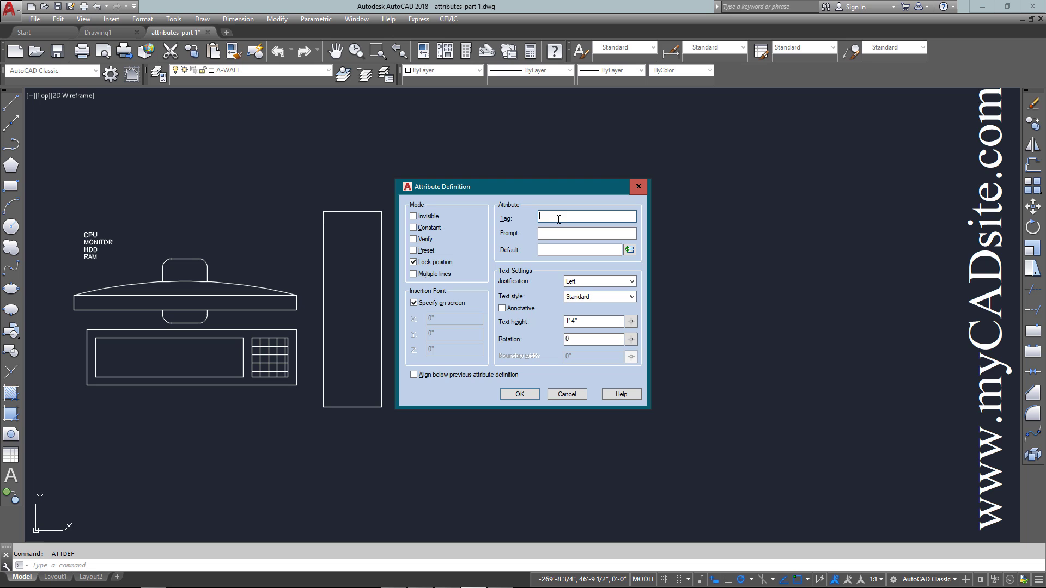
- Define tag STATION, prompt 'What station is this?', default XXX, aligned below RAM
type("STATION")
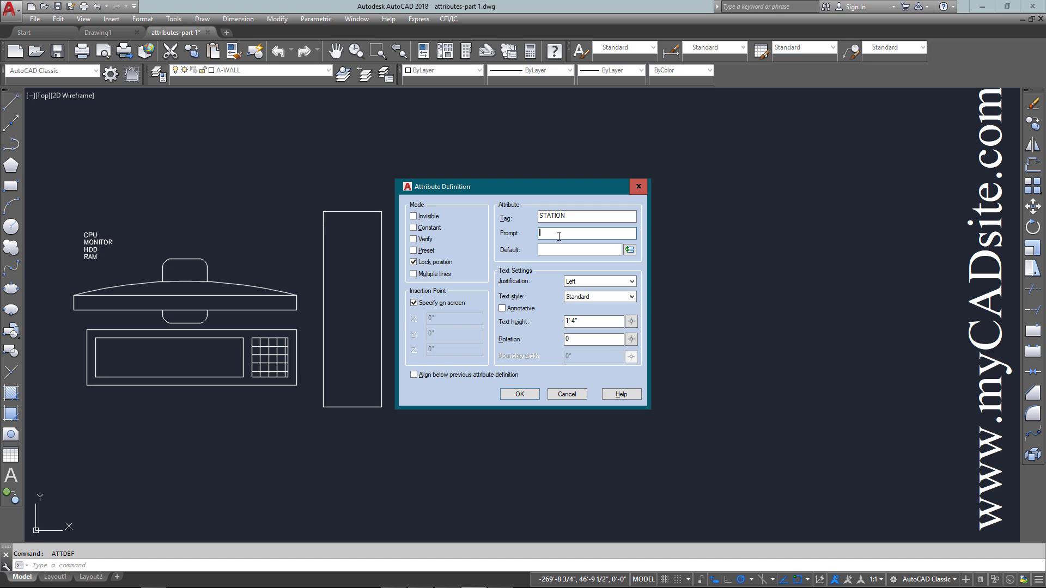
type("What")
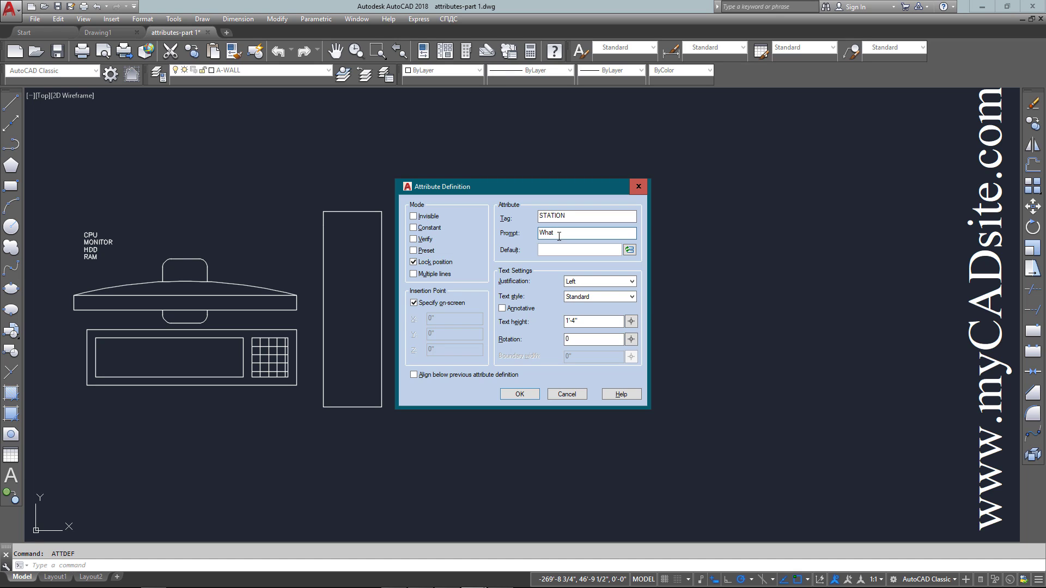
type("station")
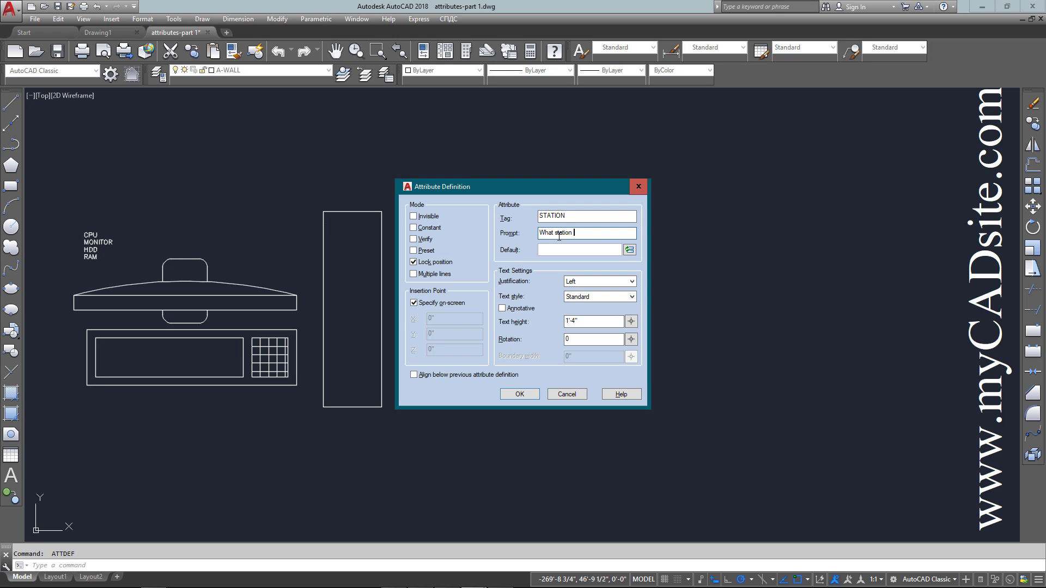
type("is this?")
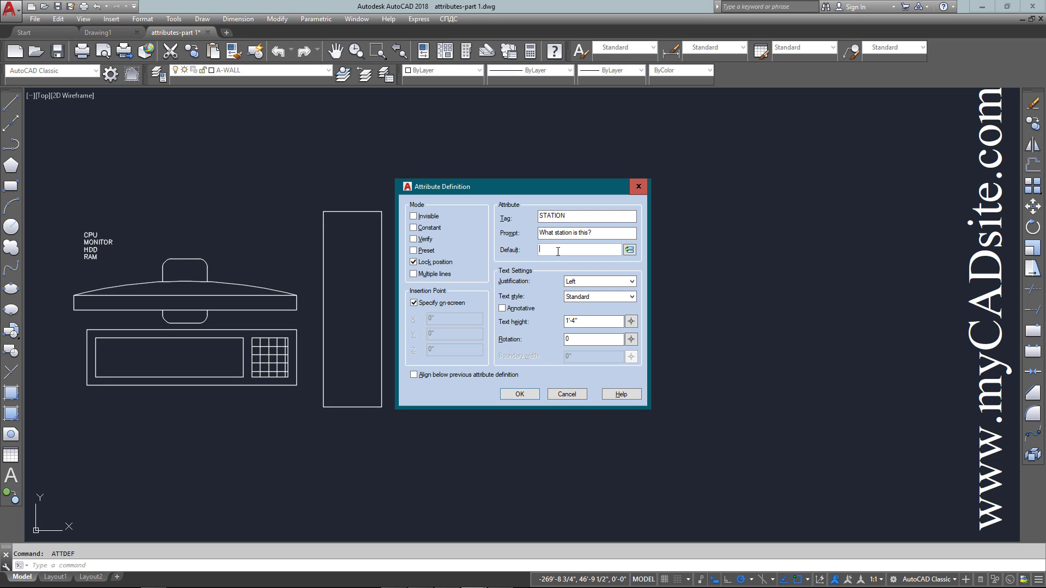
type("XXX")
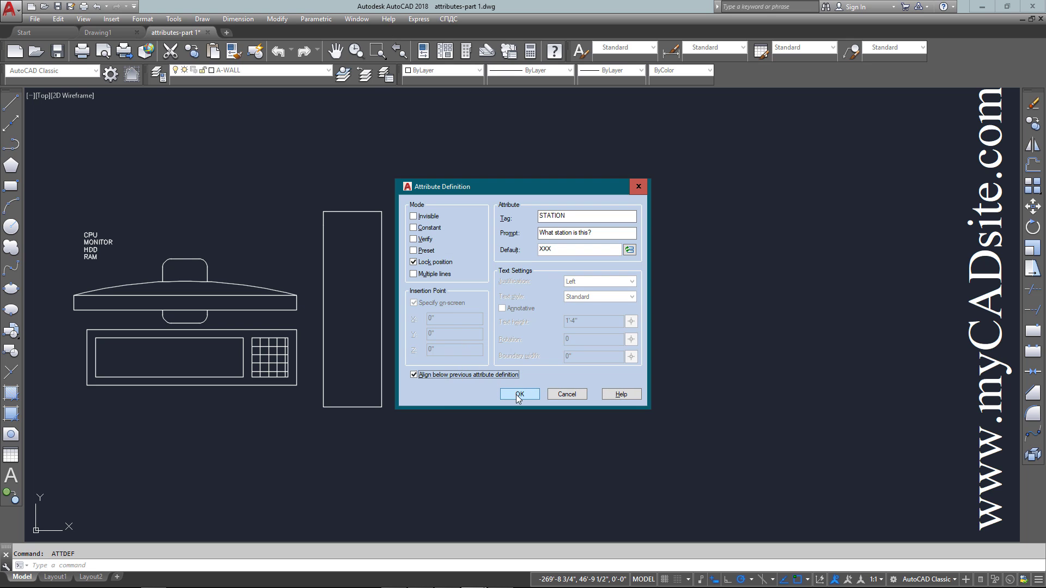
left_click(520, 395)
type("B")
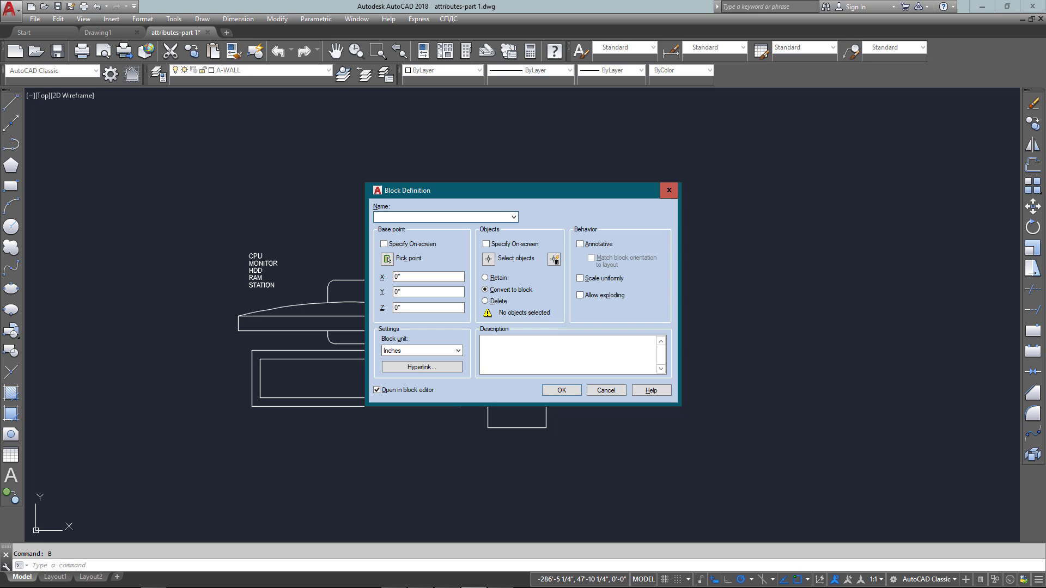
- Name the new block COMPUTER_WITH_ATTRIBUTES in Block Definition
left_click(443, 217)
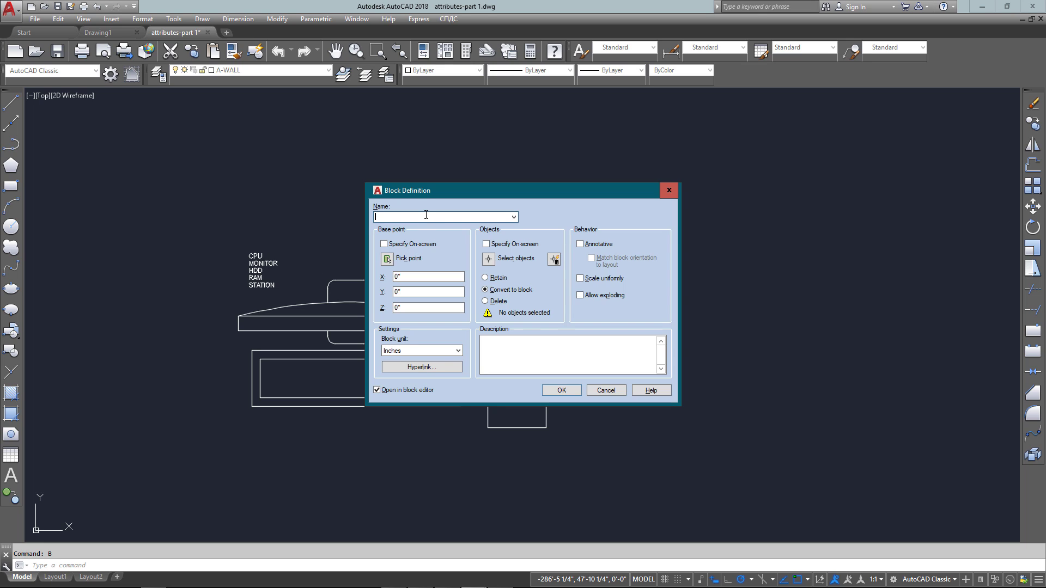
type("COMPUTER_WITH")
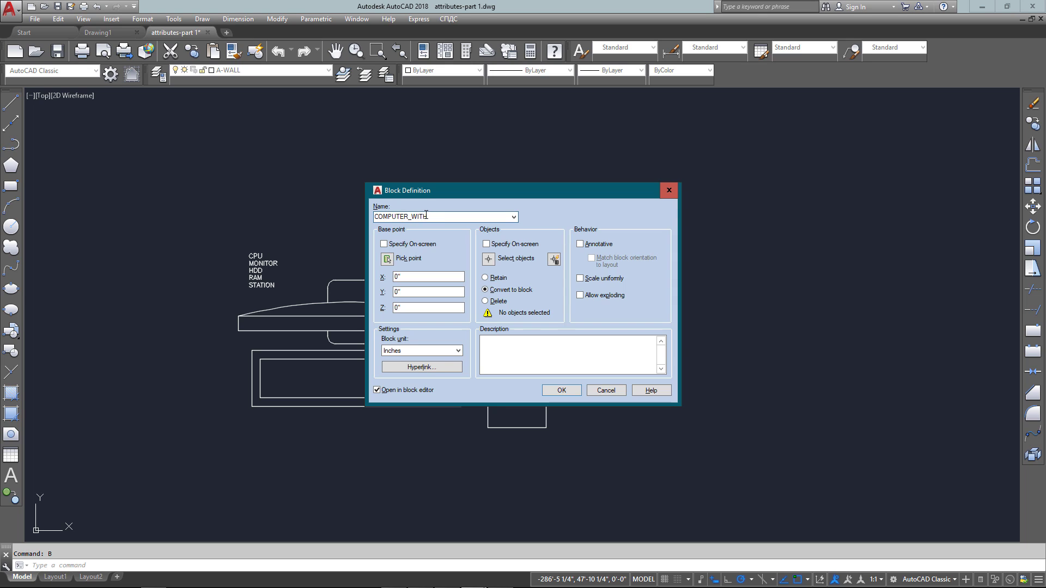
type("_ATTRIBUTES")
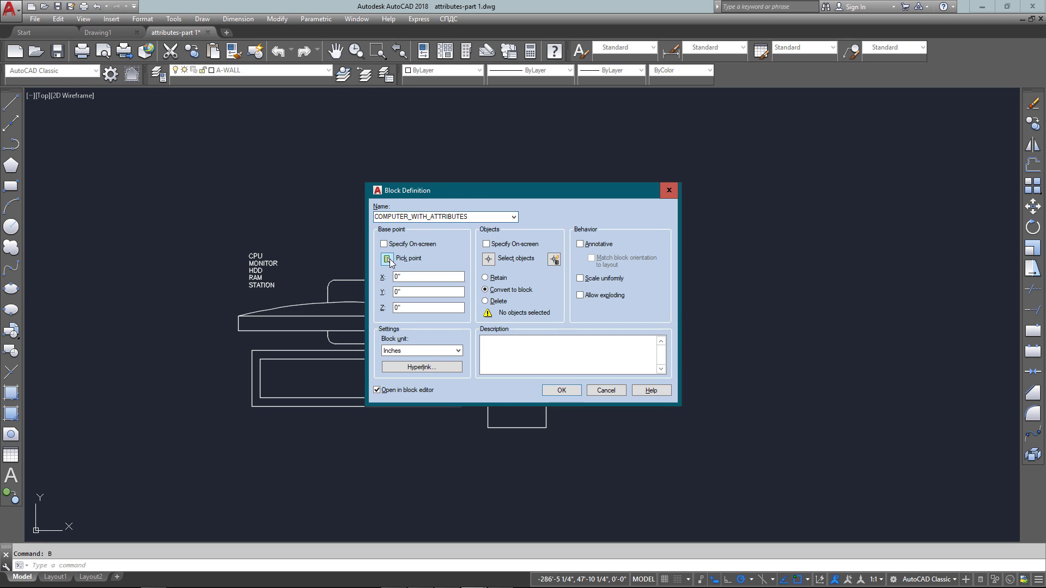
left_click(388, 259)
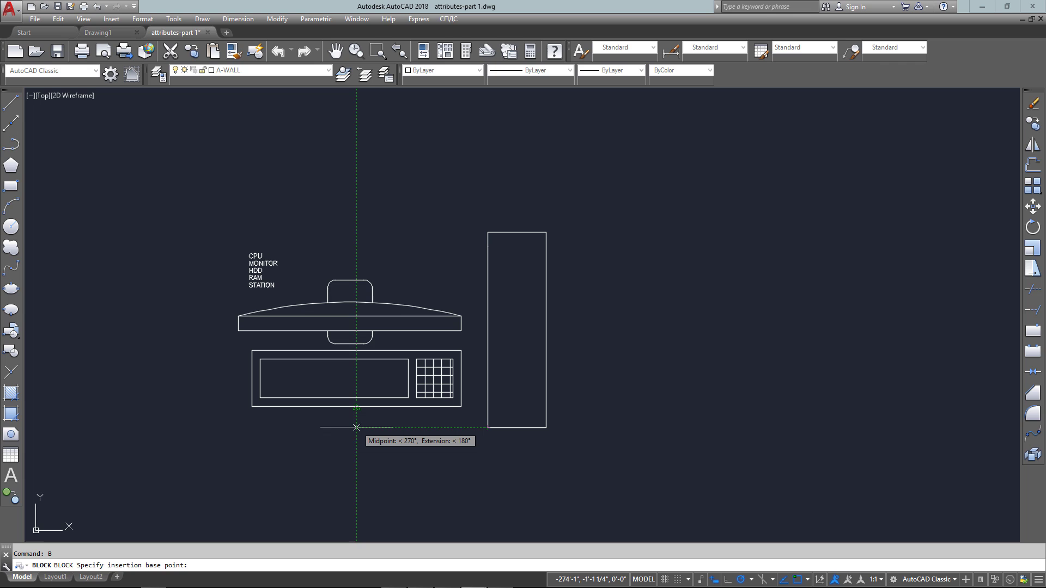
- Base the block below the computer, select geometry and attributes, skip the block editor
left_click(356, 427)
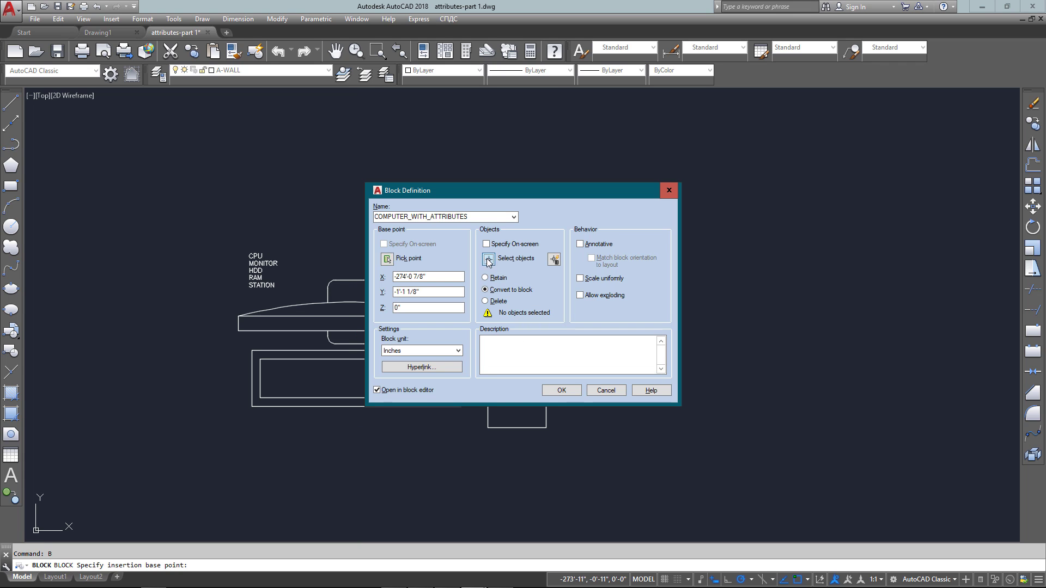
left_click(490, 259)
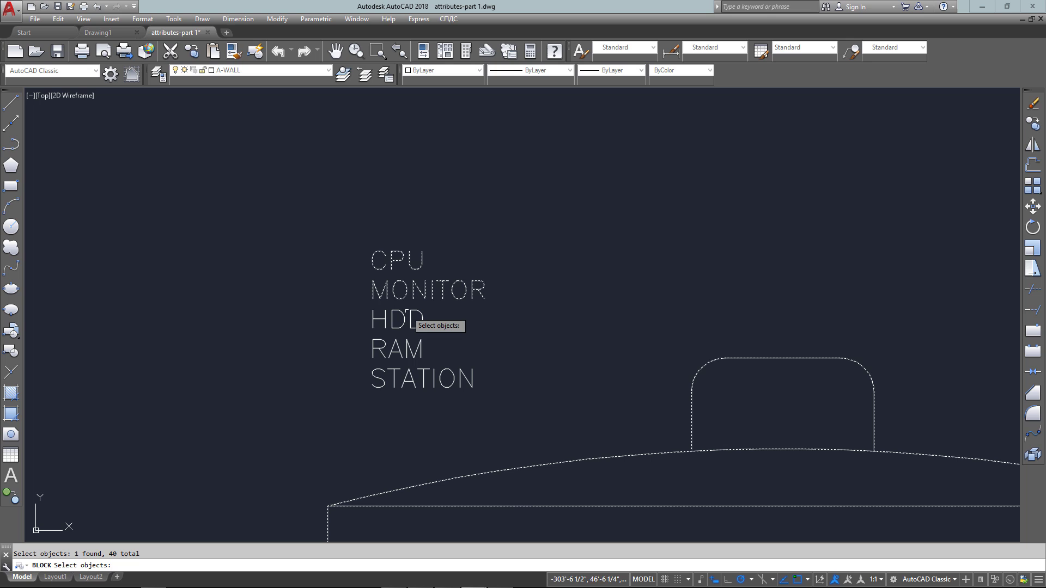
left_click(397, 349)
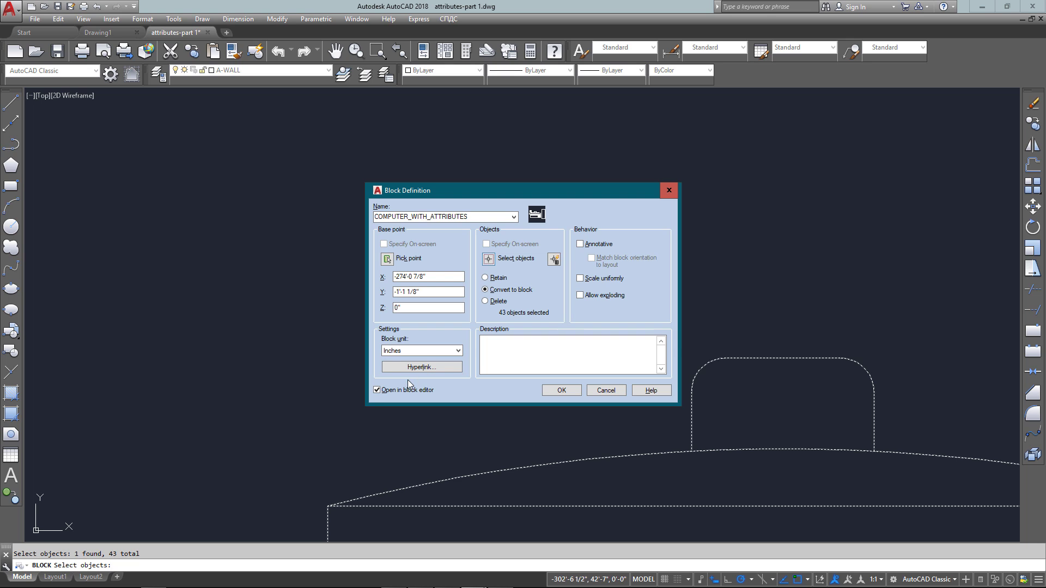
left_click(377, 389)
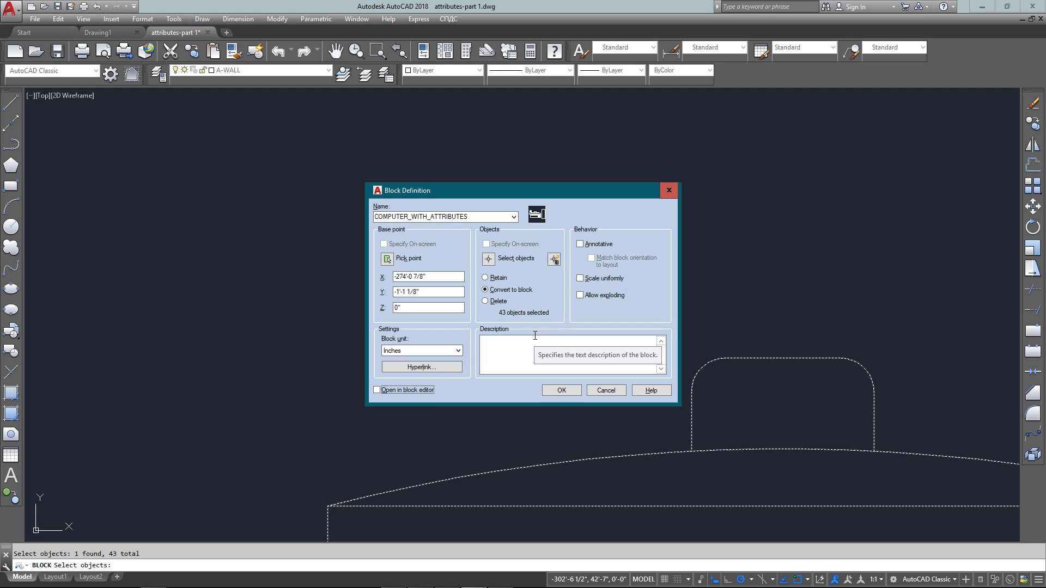
left_click(559, 390)
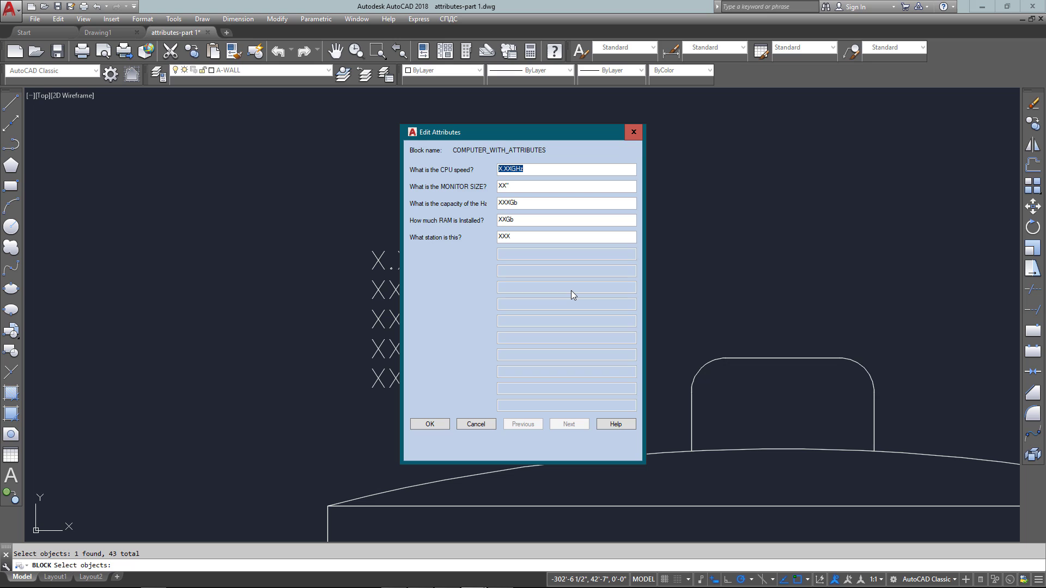
mouse_move(526, 191)
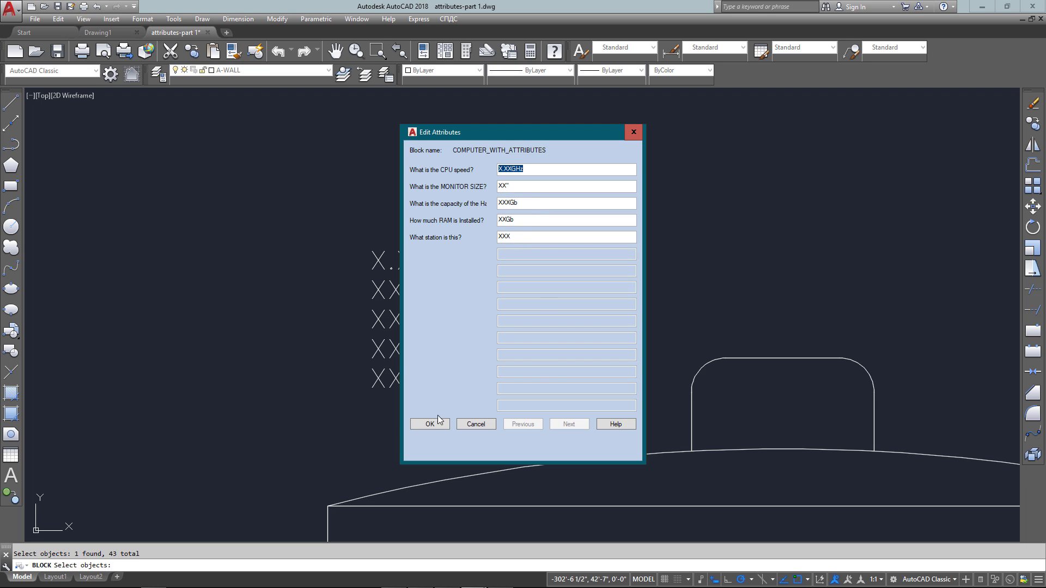
- Accept default attribute values X.XXGHz, XX", XXXGb, XXGb and XXX
left_click(430, 424)
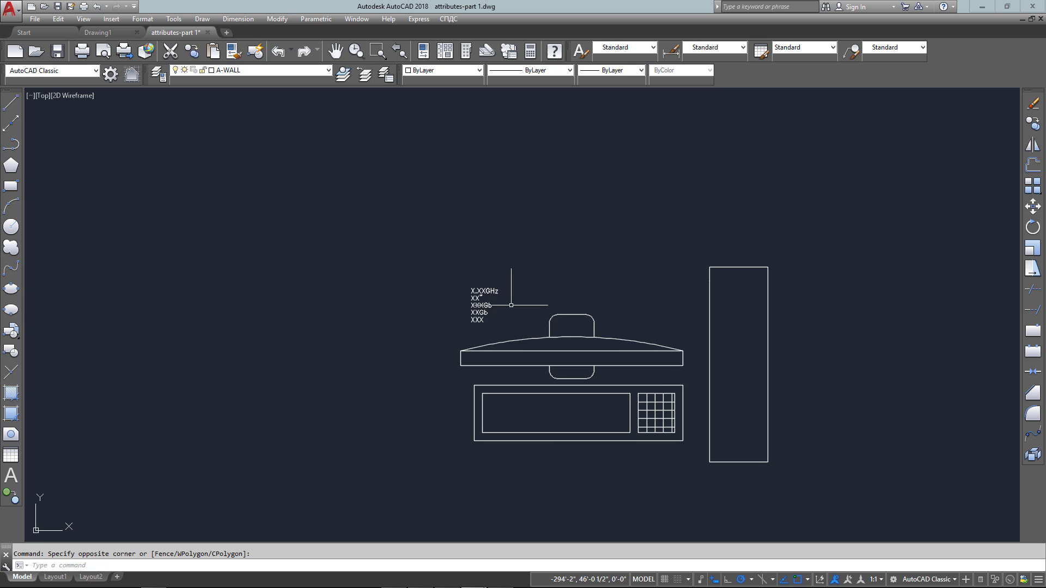
mouse_move(567, 375)
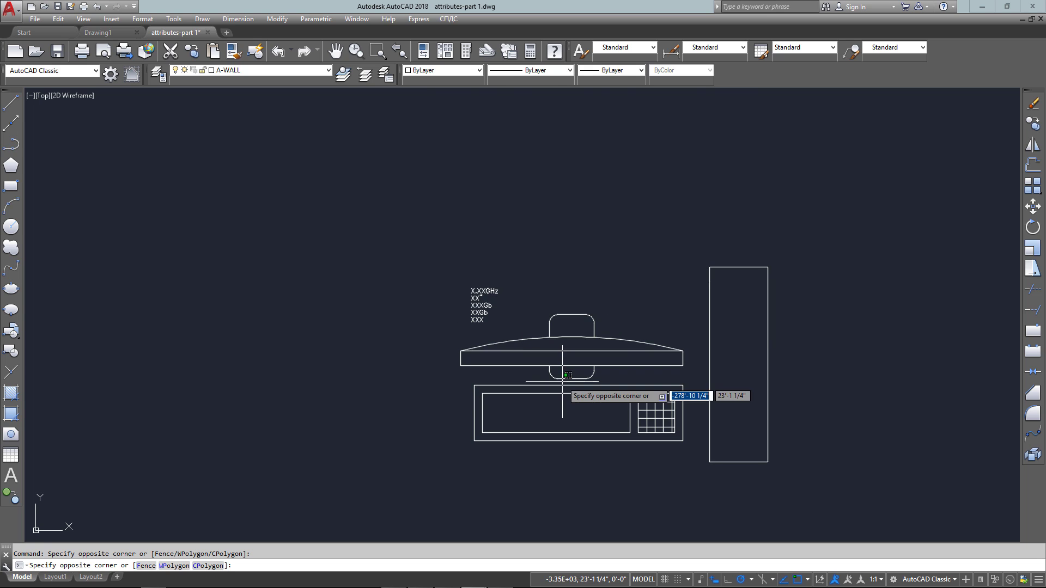
left_click(577, 463)
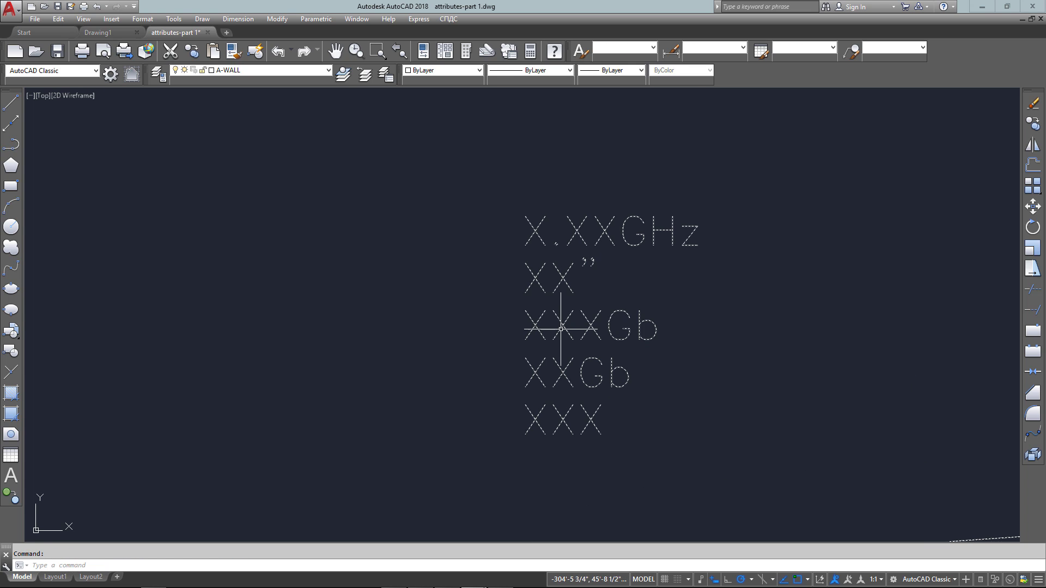
- Give the first computer block a 21" monitor, 160Gb HDD, 4Gb RAM and station 100
double_click(562, 327)
type("4.50GHz")
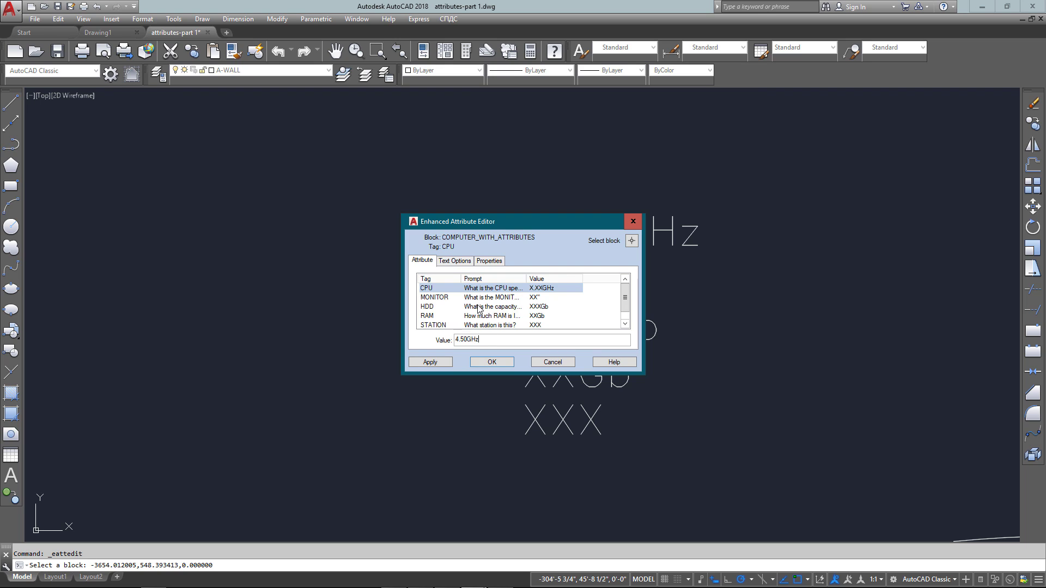
left_click(434, 297)
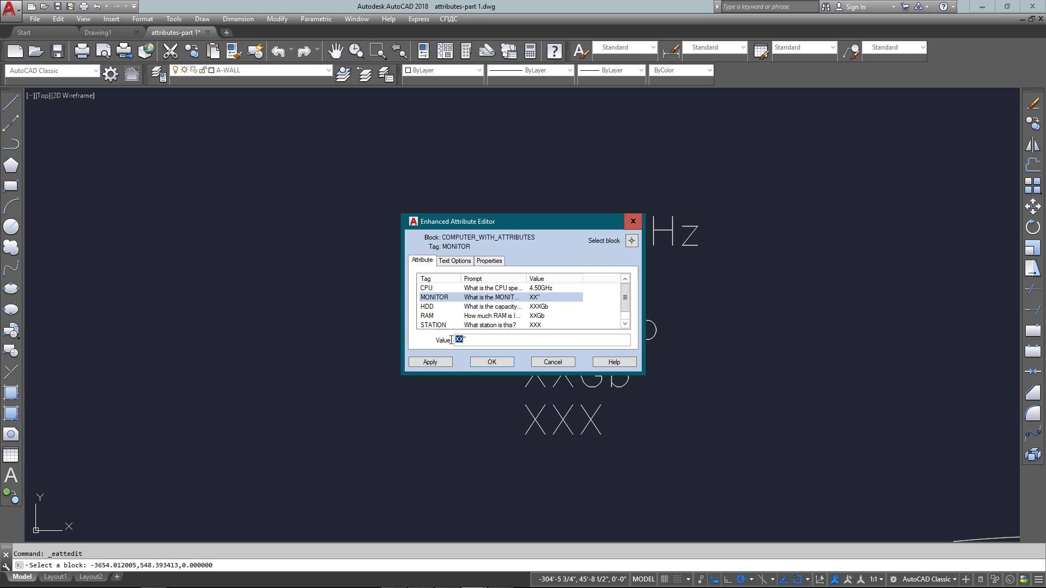
type("21\"")
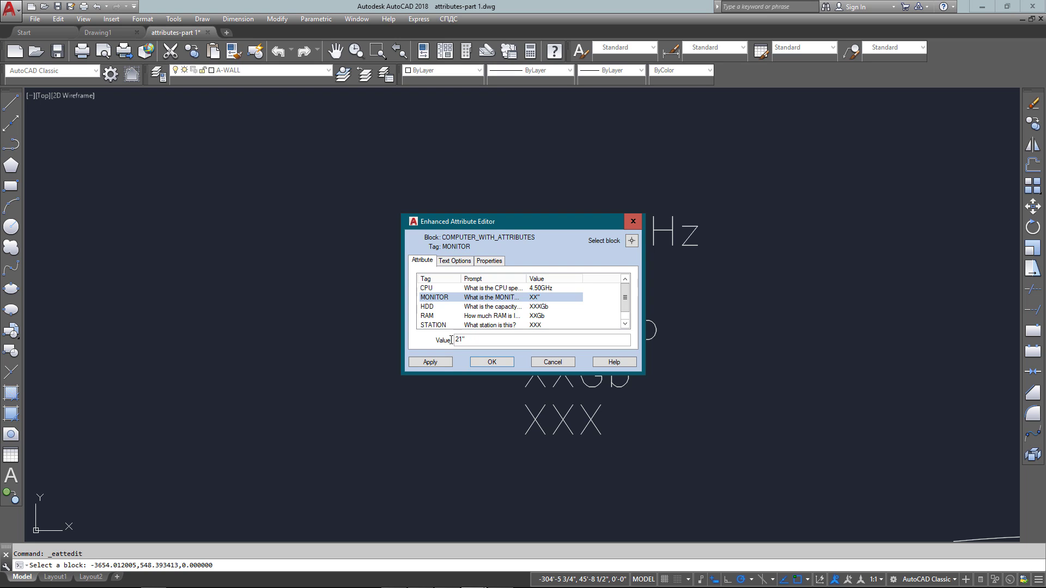
mouse_move(505, 307)
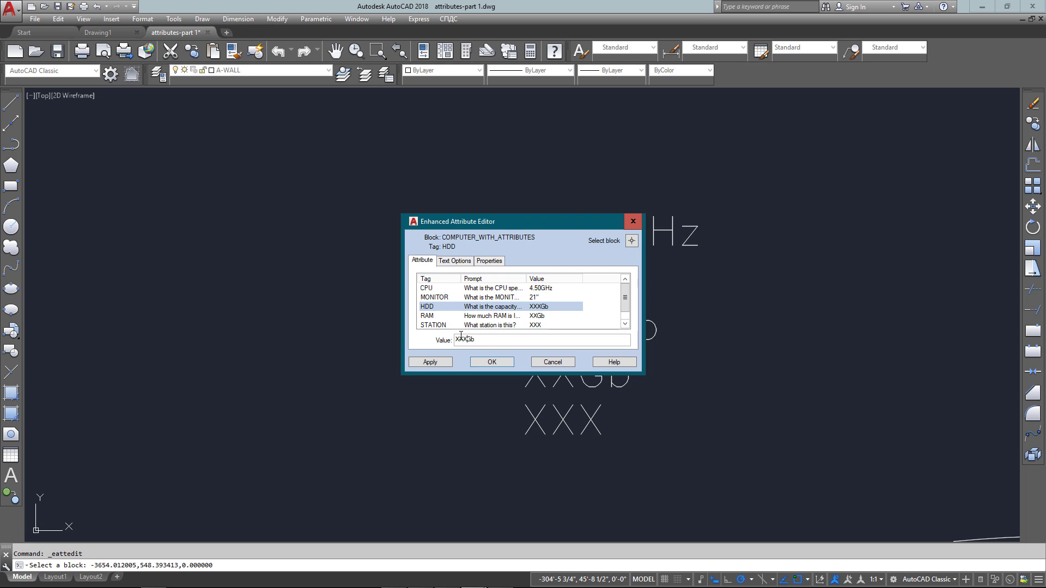
left_click(428, 315)
type("100")
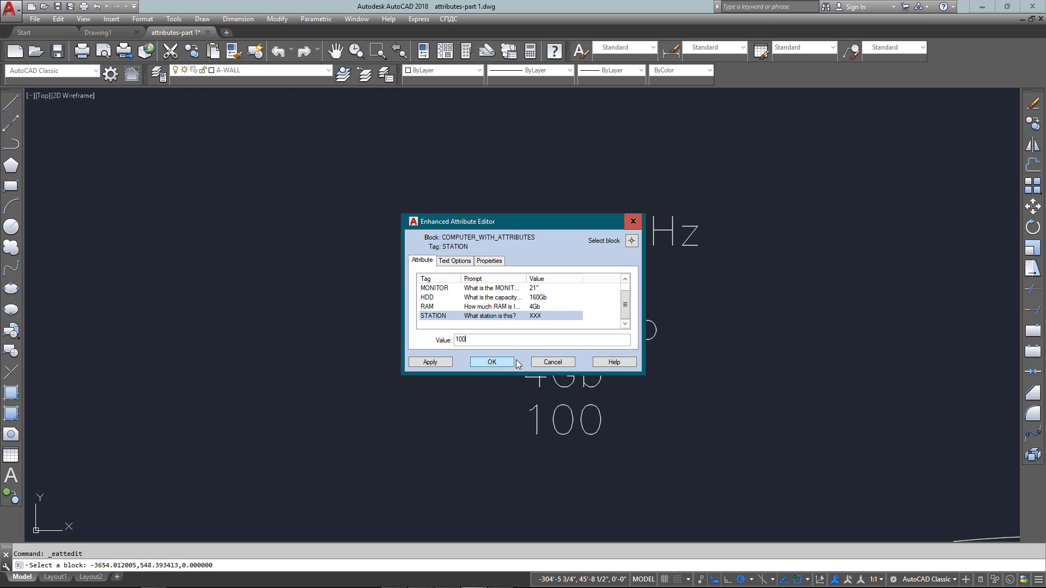
left_click(491, 362)
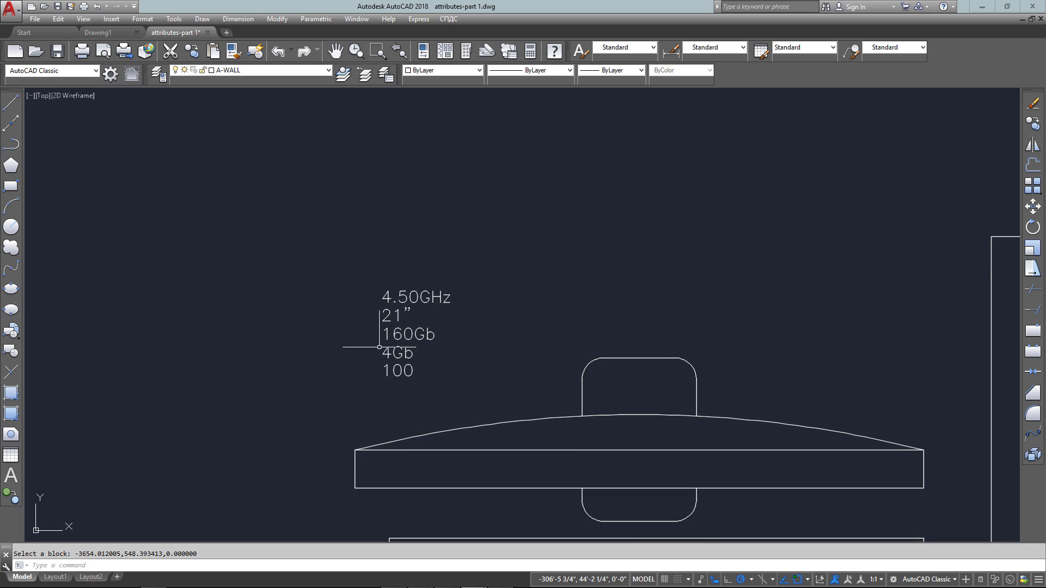
- Draw a 5-foot by 24-inch desk rectangle (@5',24) around the computer
scroll("down", 3)
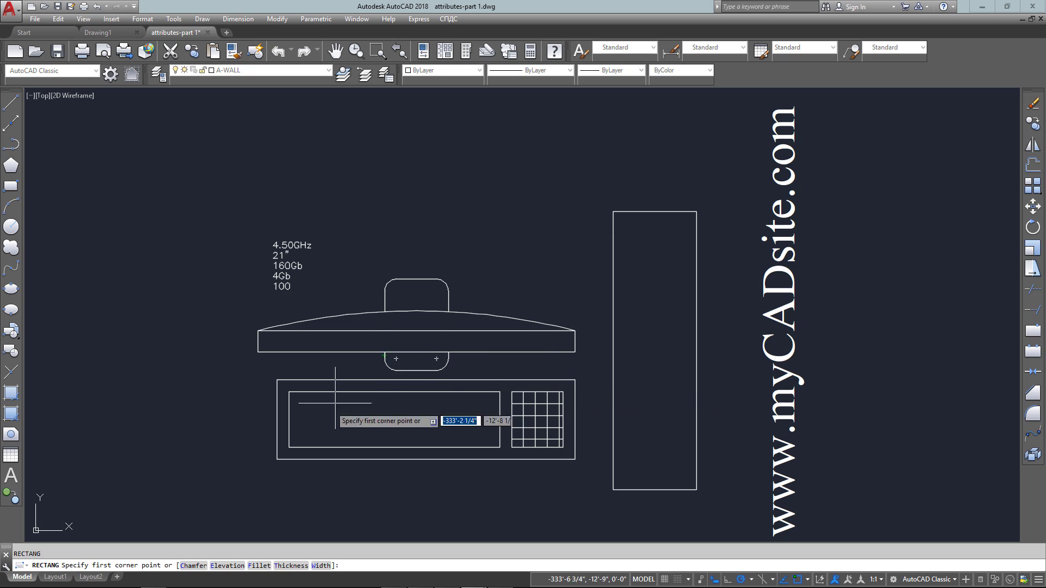
left_click(253, 445)
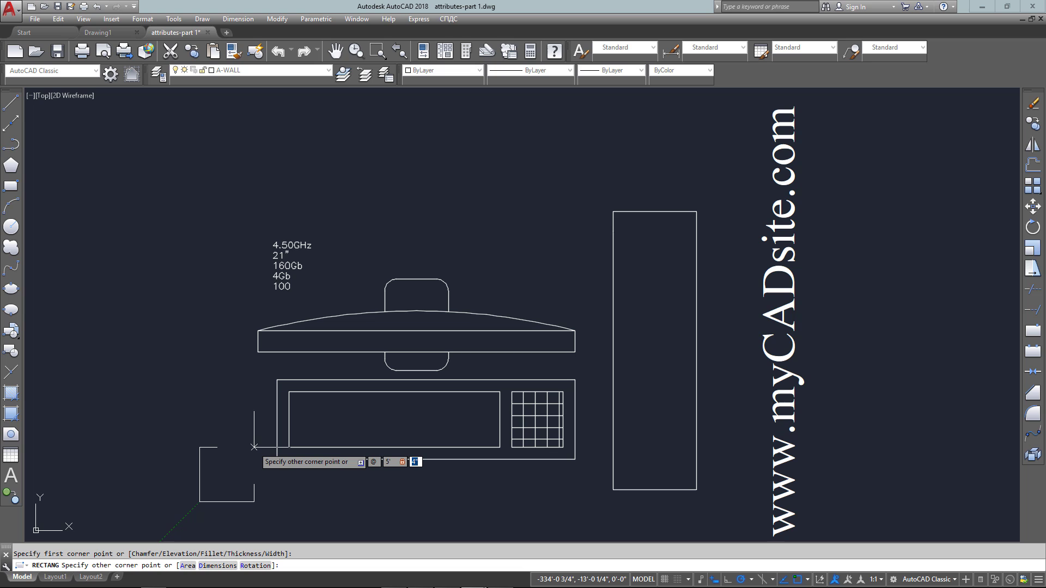
type("@5',24")
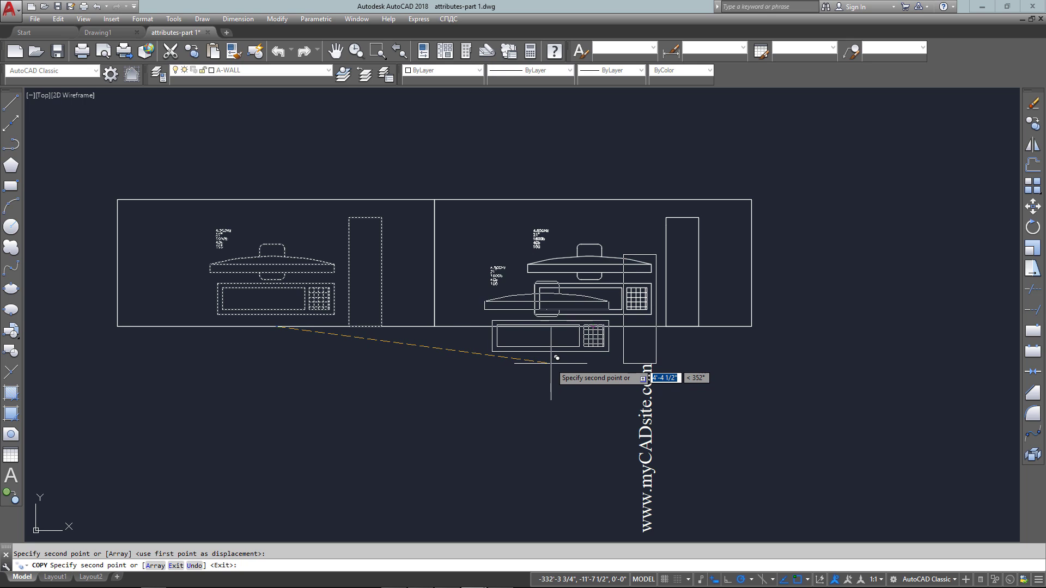
- Insert an unrotated COMPUTER_WITH_ATTRIBUTES block on the second desk: 4.1GHz, 19", 160Gb, 2Gb, station 101
key("Escape")
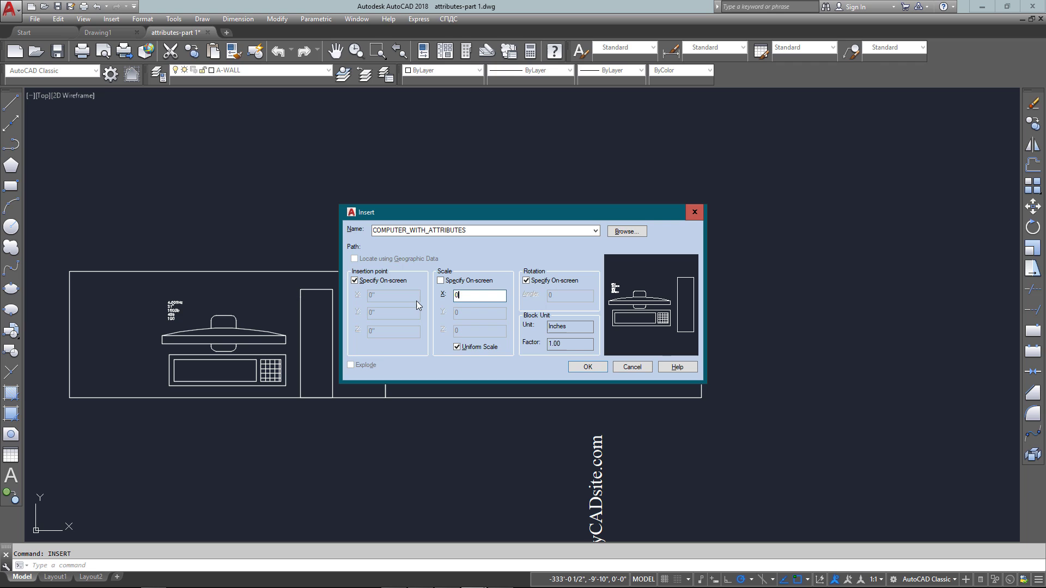
left_click(585, 367)
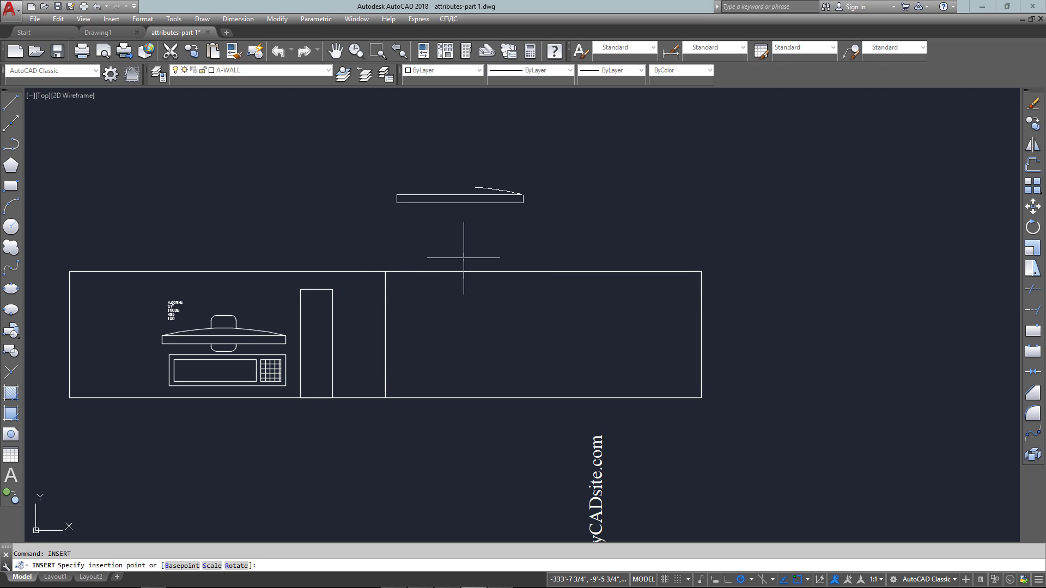
left_click(611, 397)
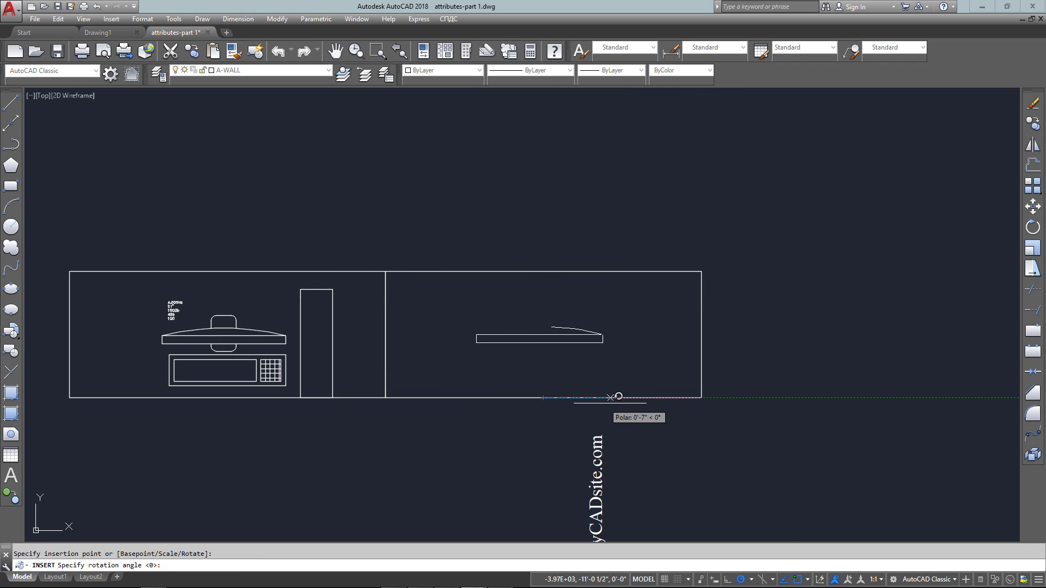
left_click(611, 397)
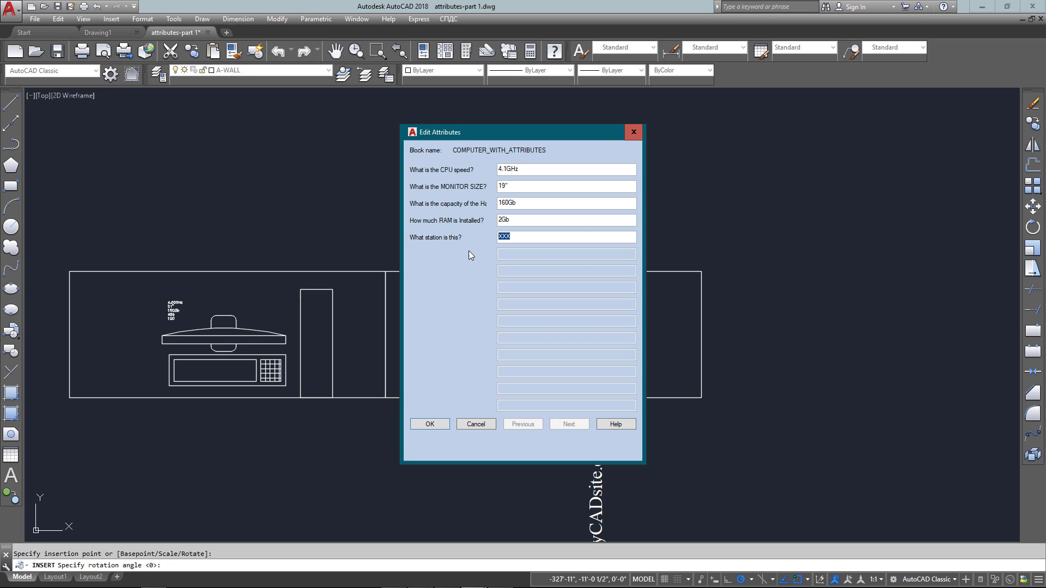
type("101")
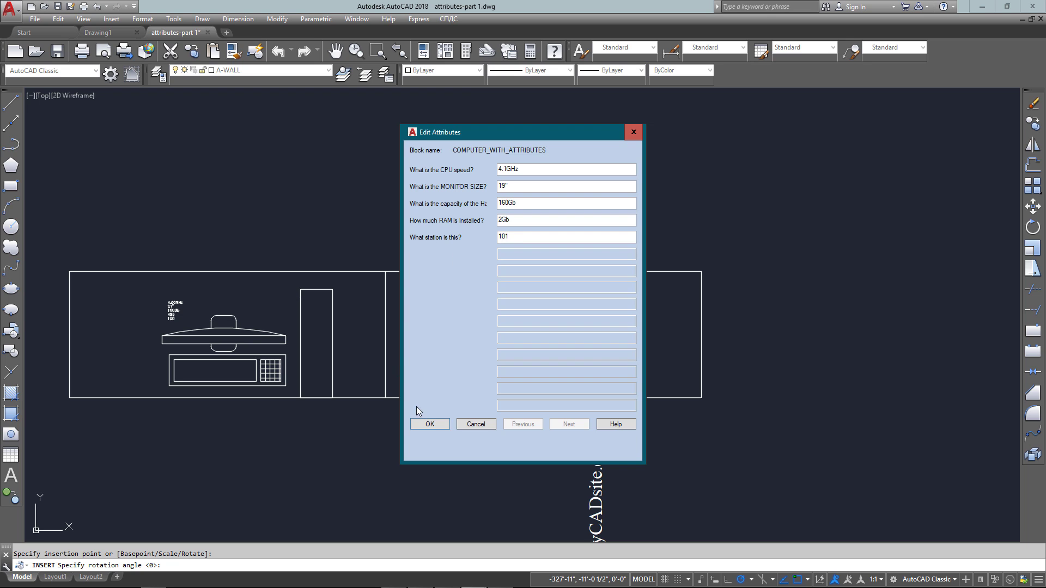
left_click(429, 424)
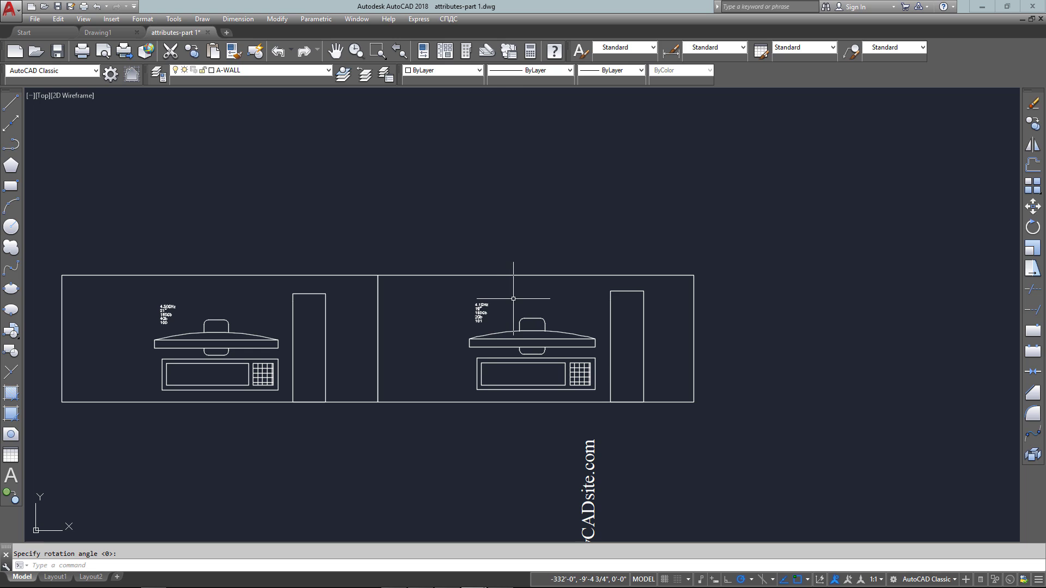
mouse_move(536, 303)
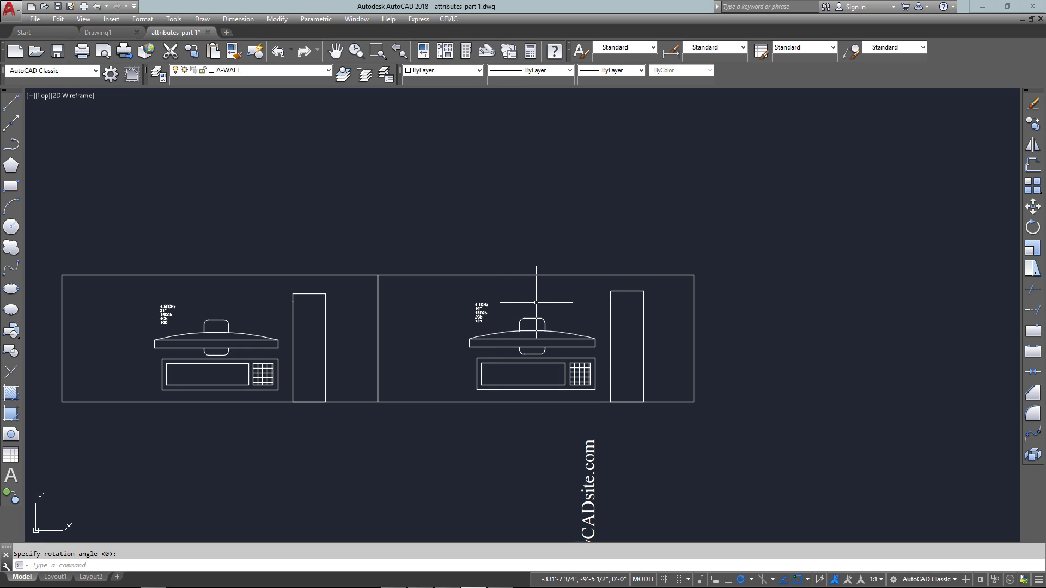
- Copy both desks with their computers to the right, forming a row of four
type("d")
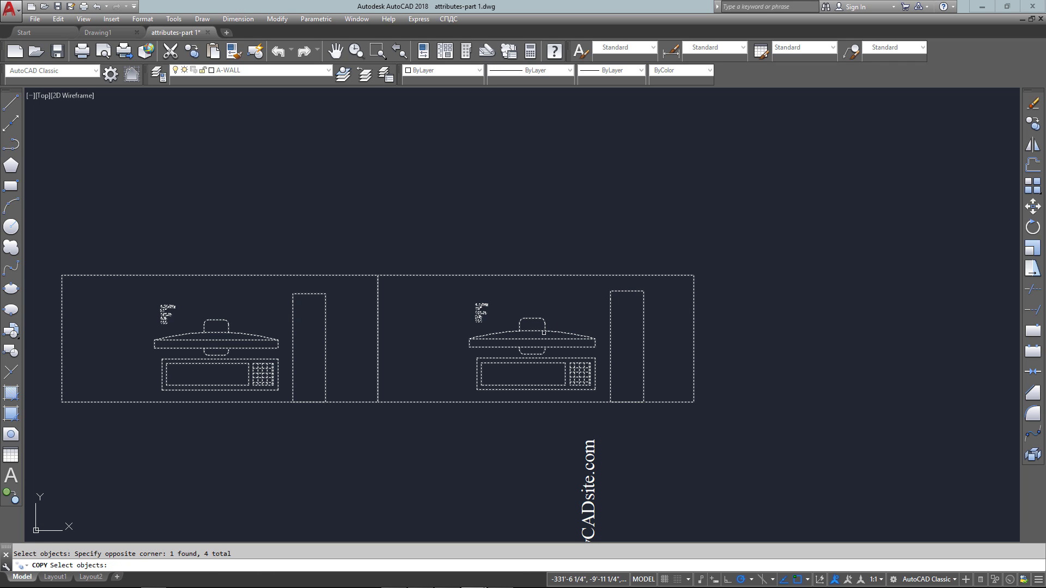
left_click(694, 400)
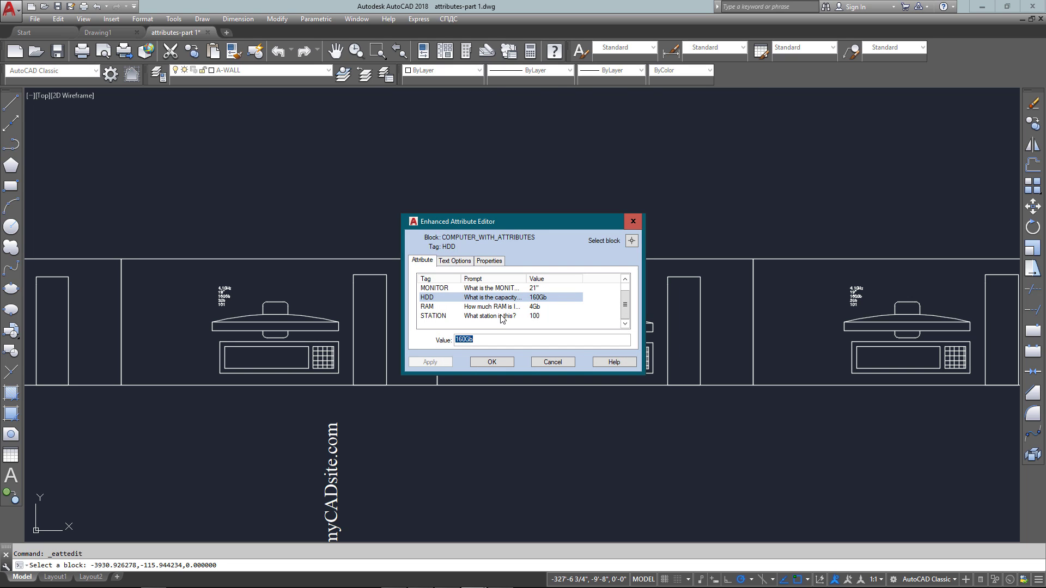
- Review a copied computer block's RAM and monitor attributes, then close its editor
left_click(493, 306)
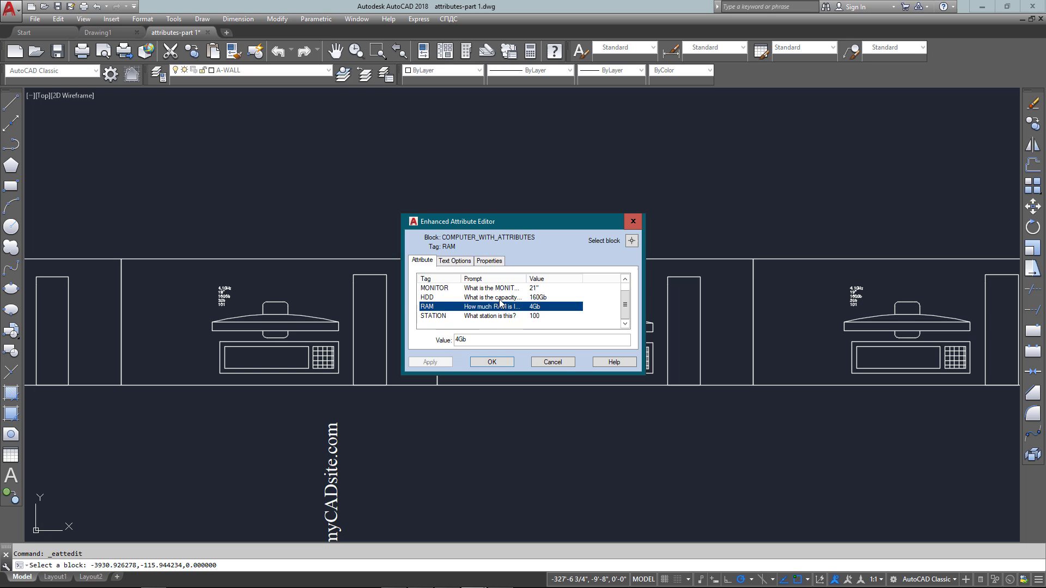
left_click(435, 288)
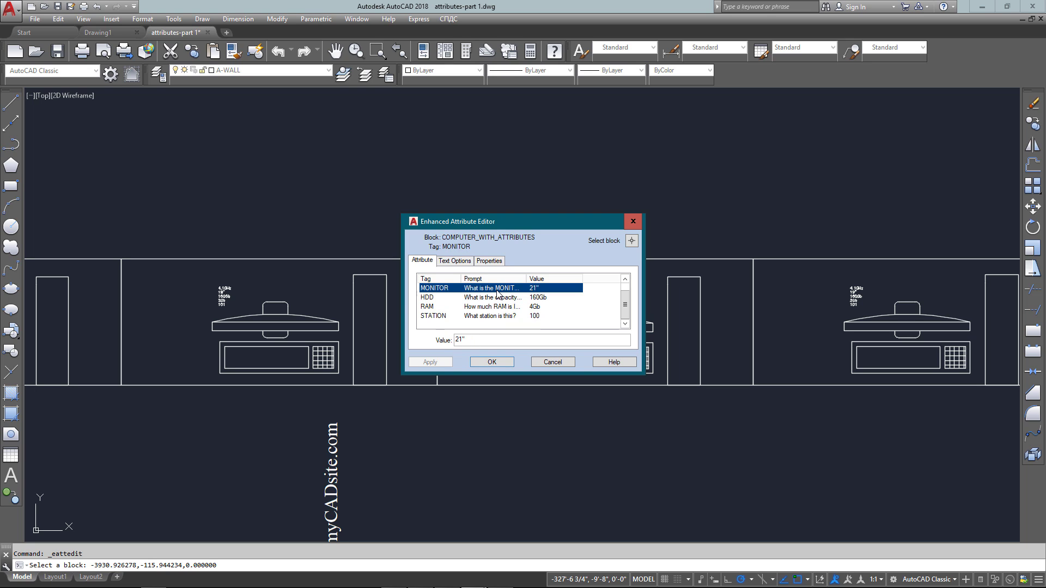
left_click(433, 316)
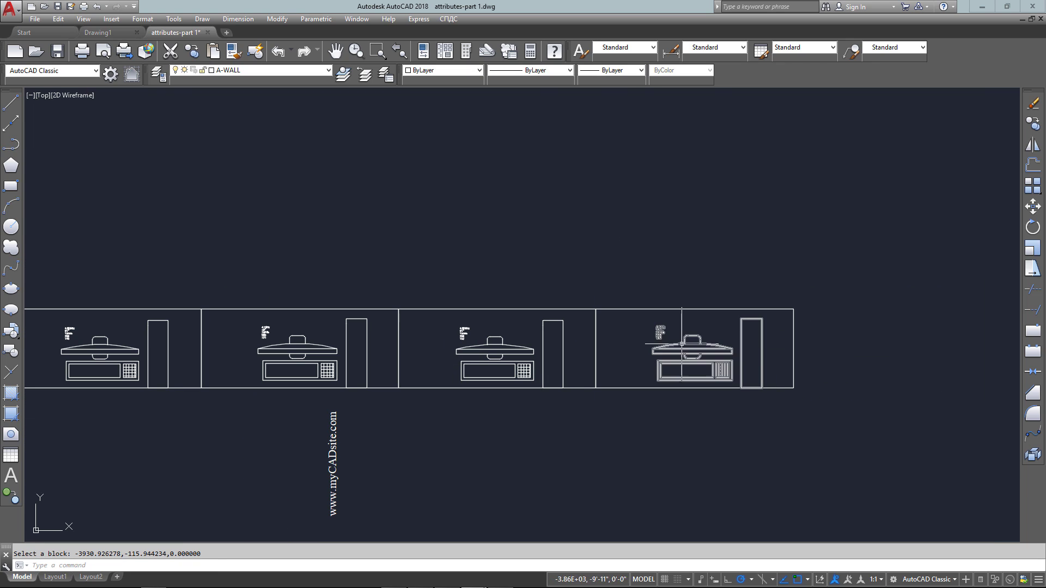
- Set the fourth desk's computer attributes to station 103 and 3Gb RAM
double_click(694, 350)
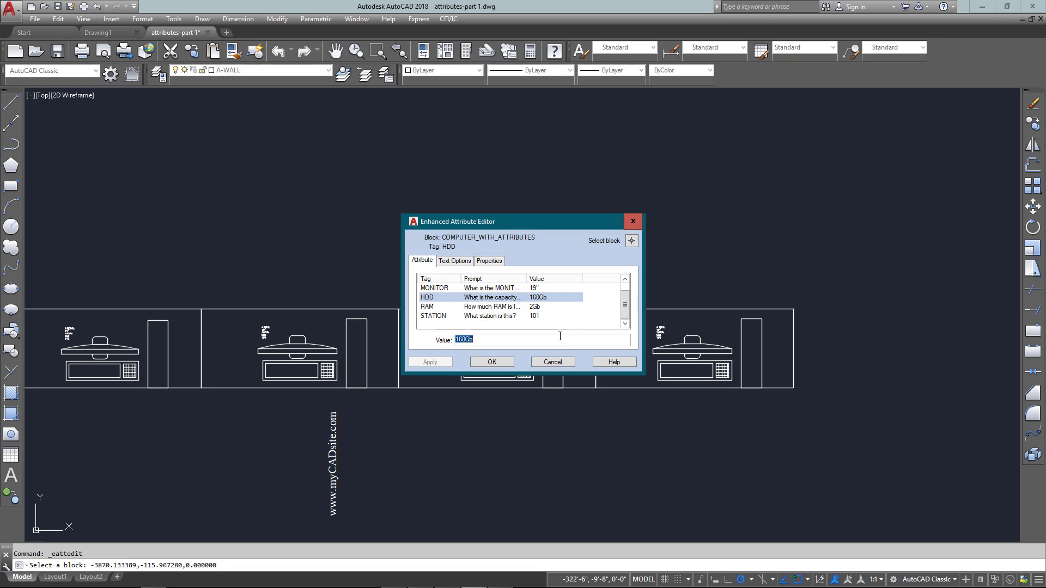
left_click(433, 315)
type("10")
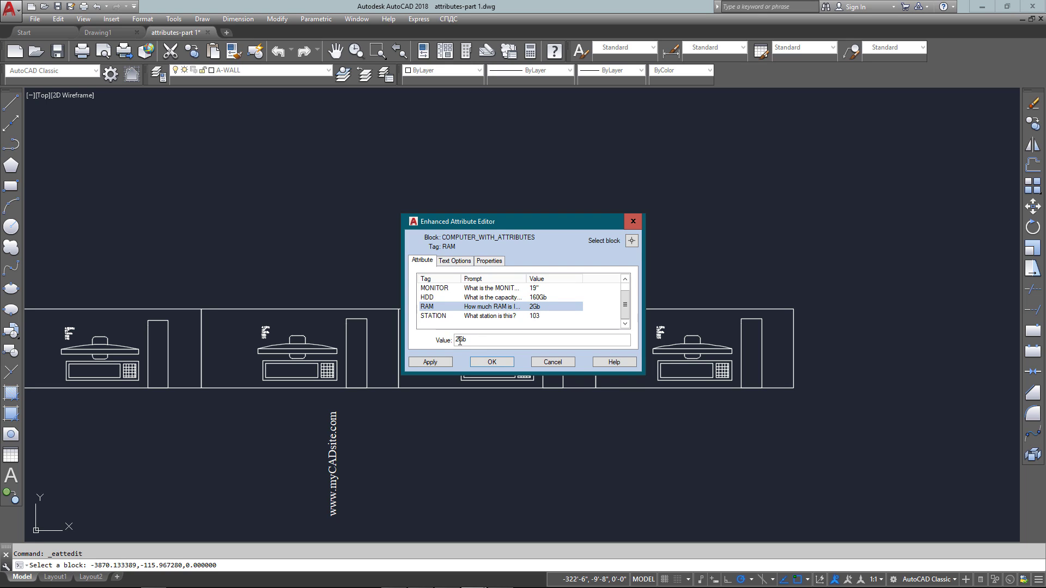
type("3Gb")
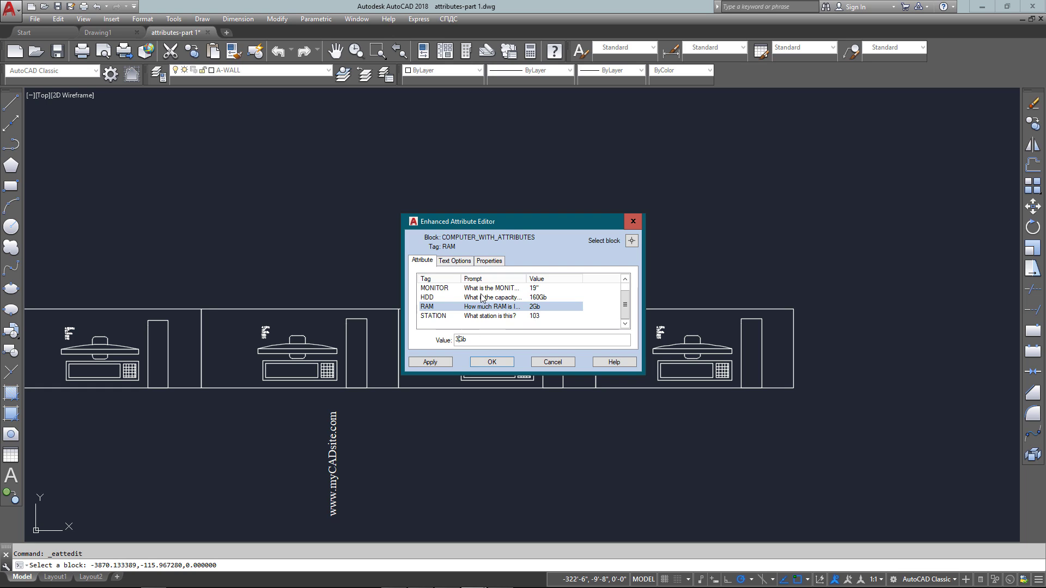
left_click(434, 288)
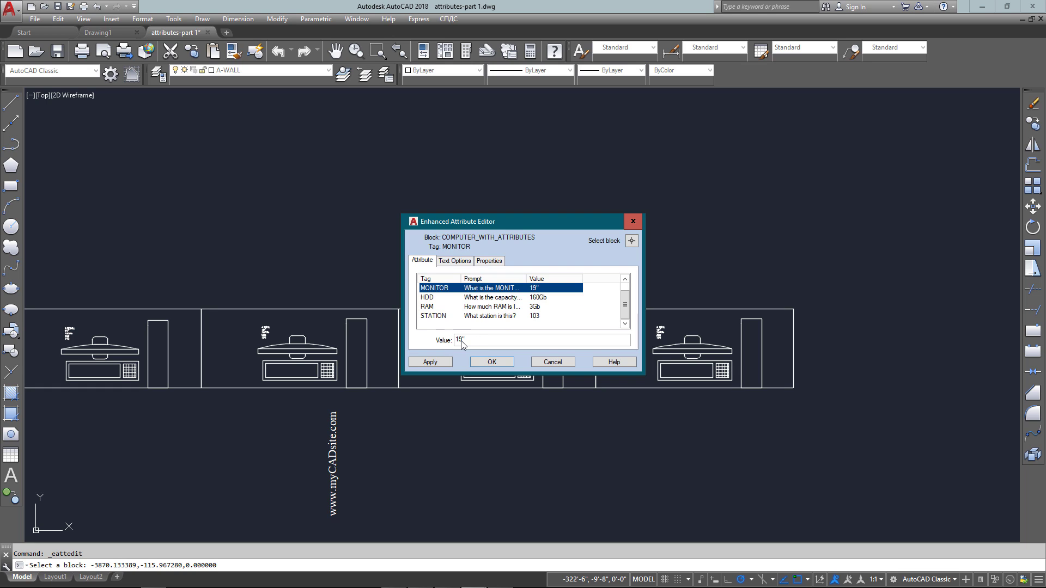